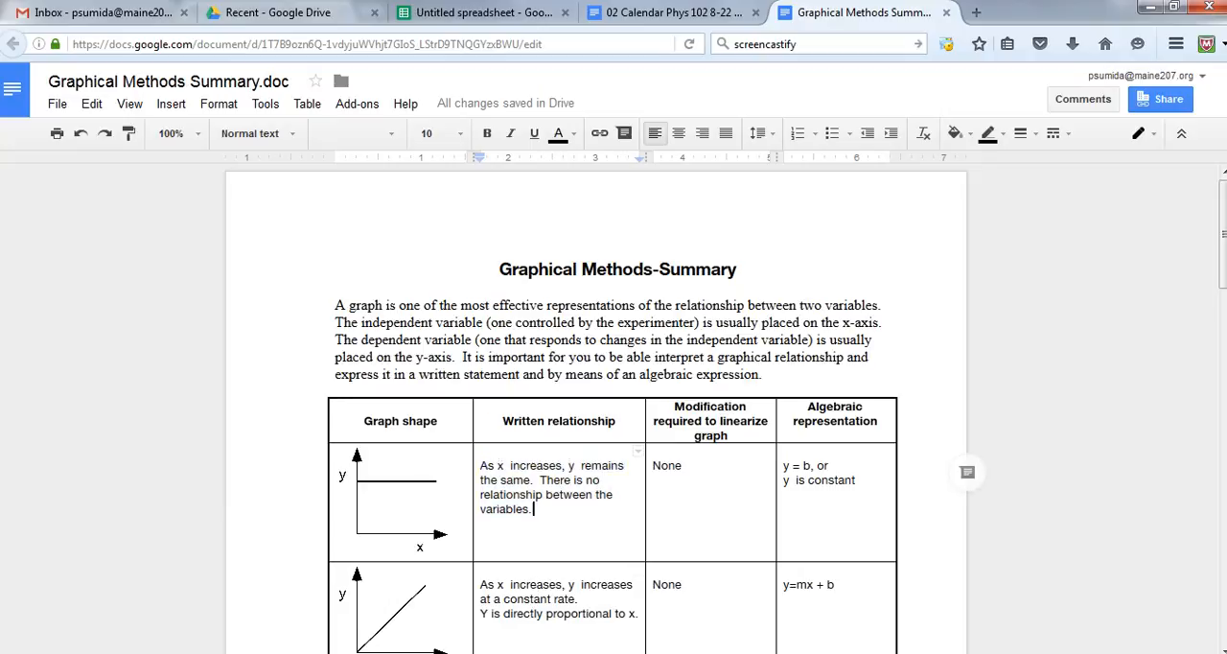
Close the unused Untitled spreadsheet and create a new blank Google Sheets spreadsheet from Drive
left_click_drag(479, 583, 636, 614)
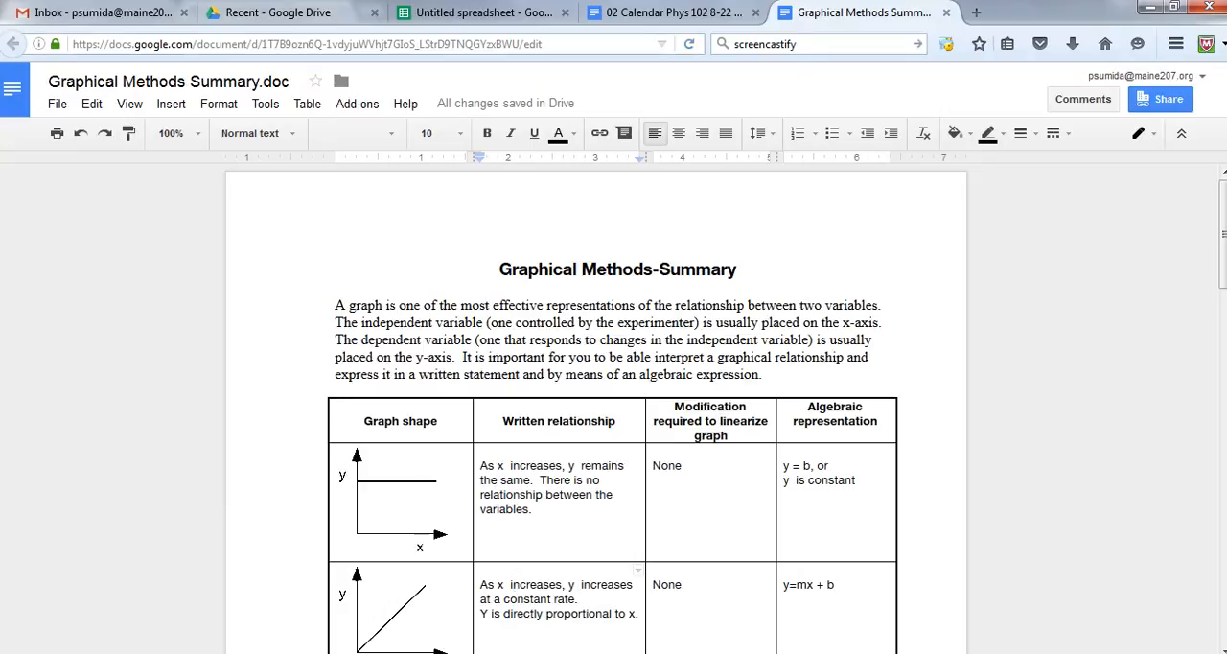
mouse_move(564, 11)
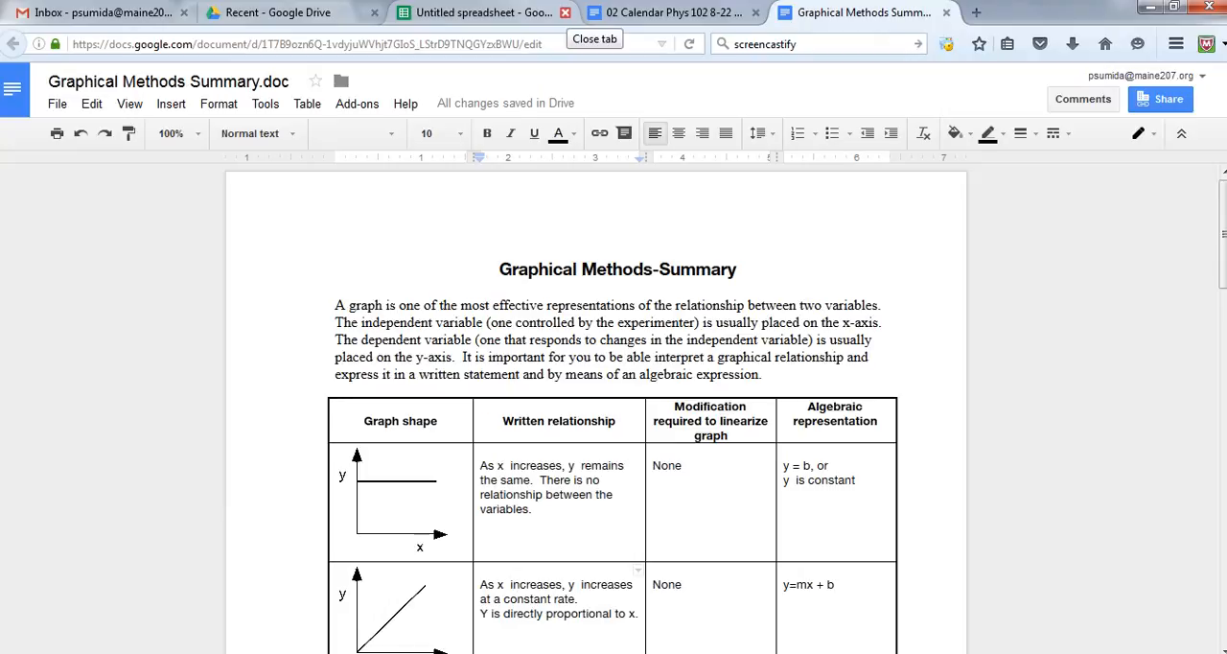
left_click(279, 12)
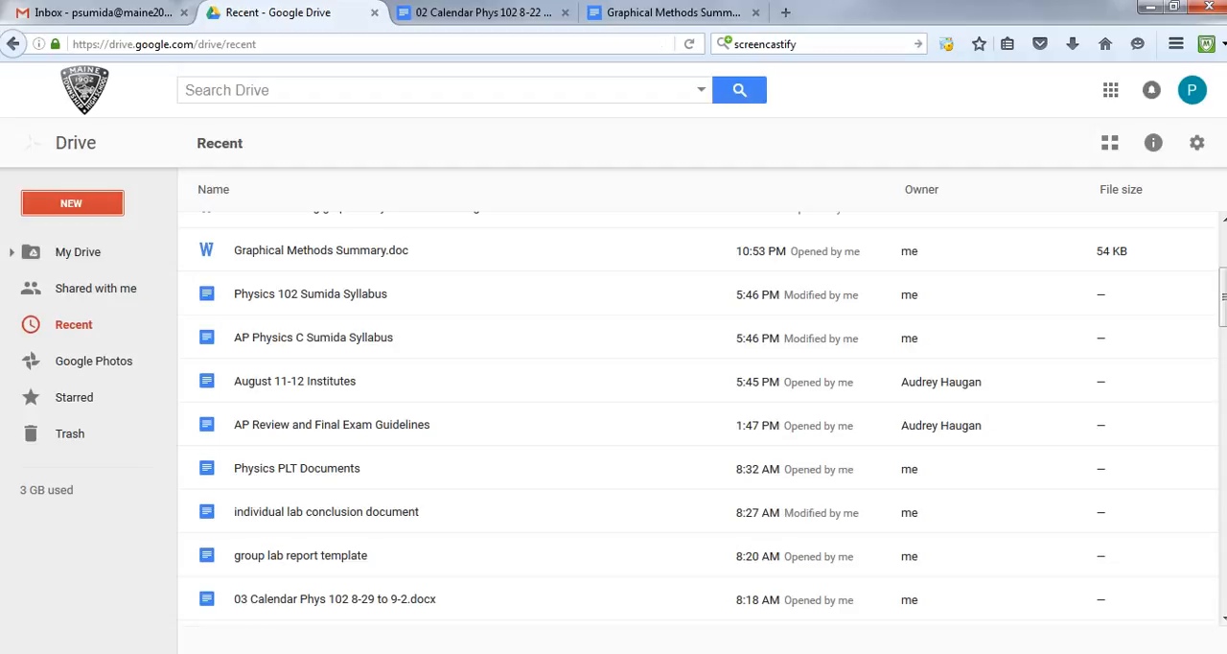
left_click(71, 203)
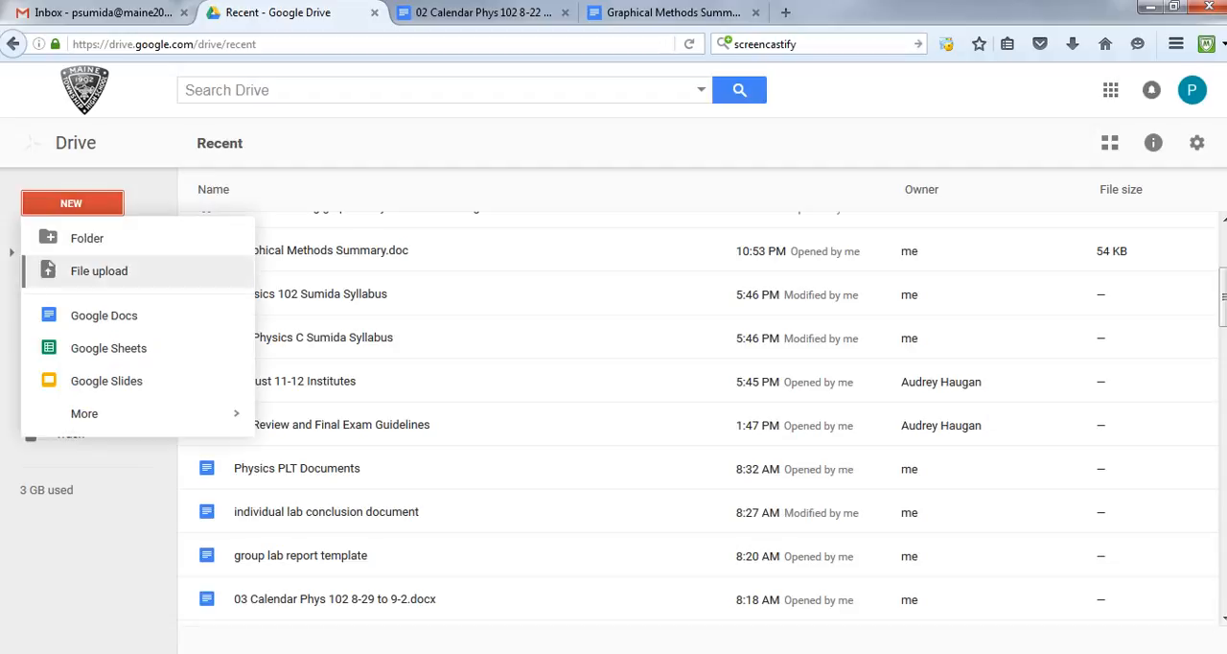
left_click(108, 347)
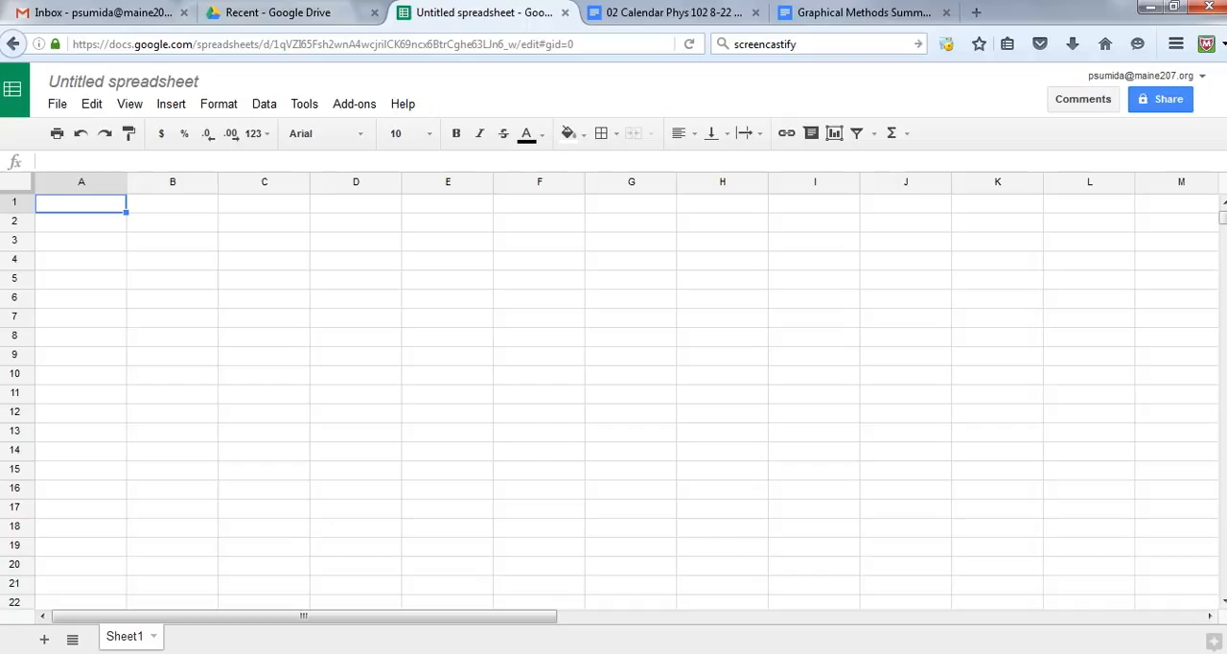
Fill A1:A6 with times 0–5 and B1:B6 with distances 16, 21, 26, 31, 36, 41
type("0")
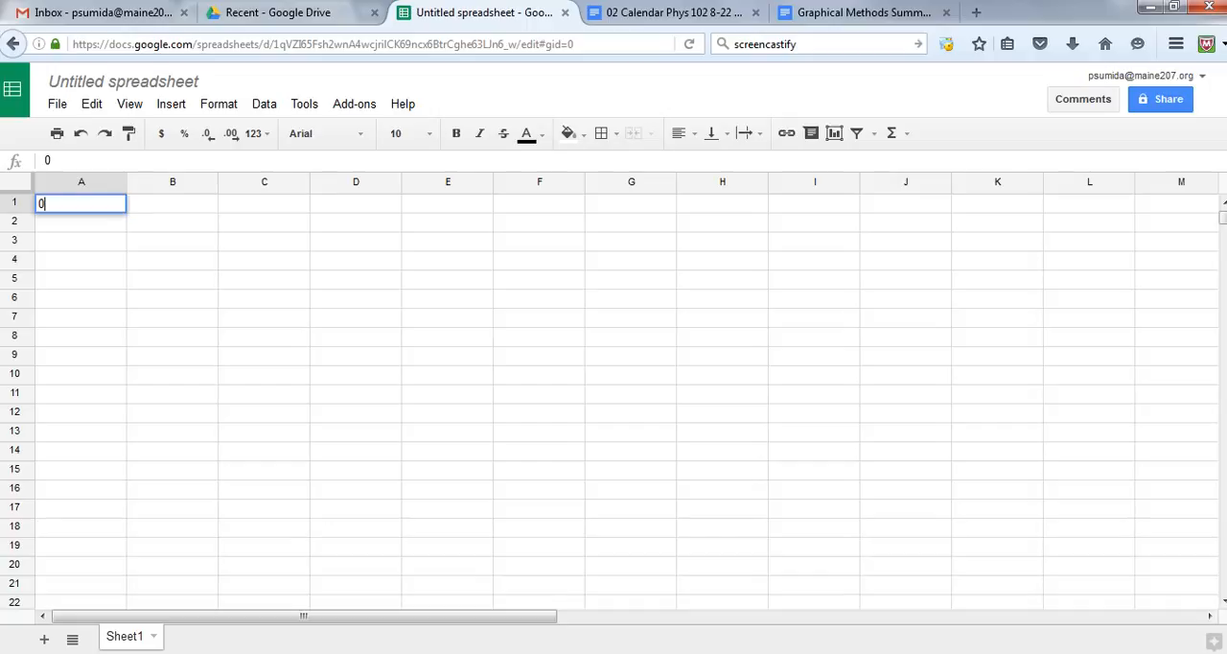
type("1")
left_click(81, 278)
type("4")
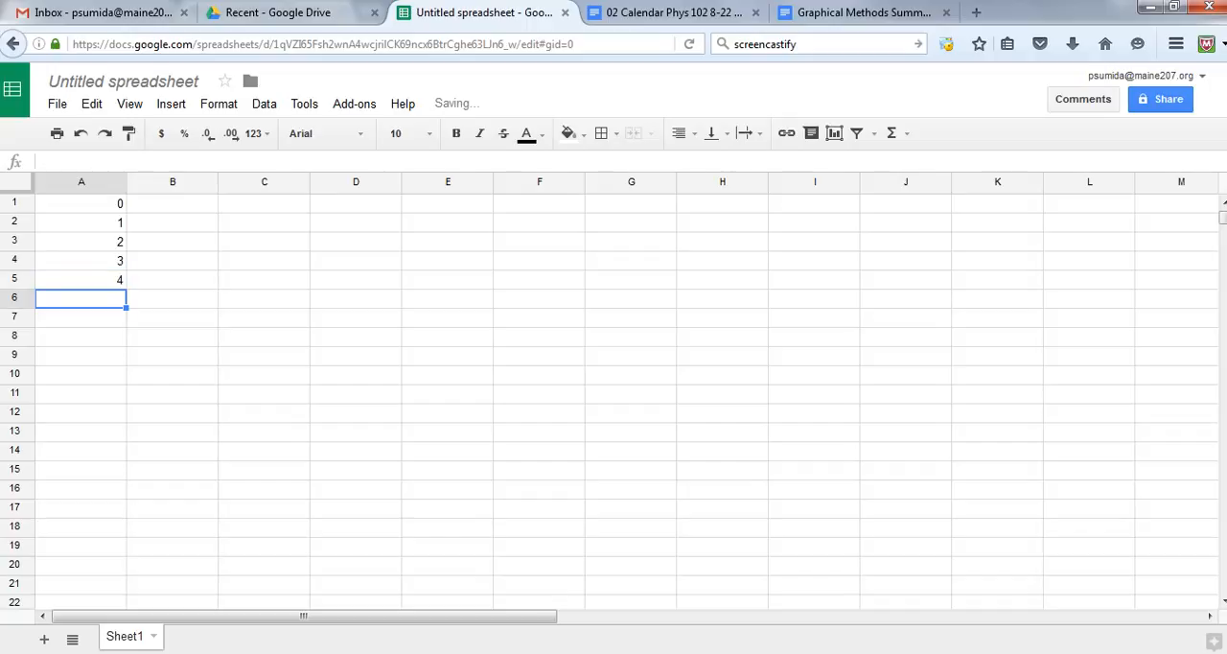
type("5")
left_click(172, 203)
type("16")
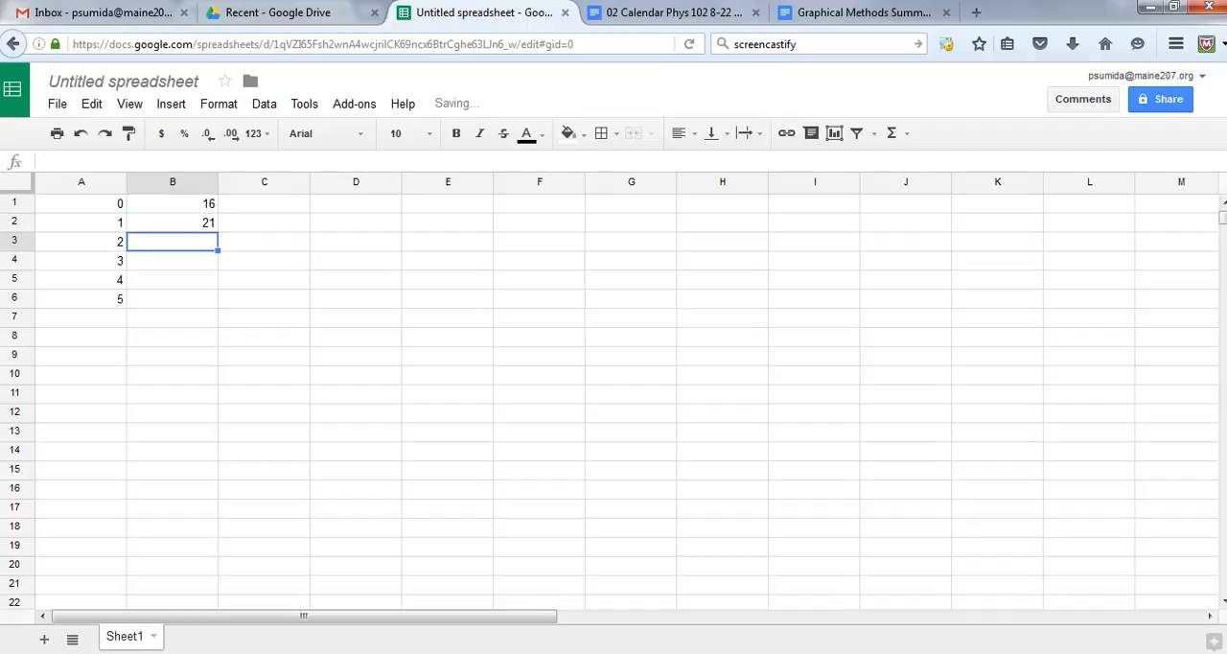
type("31")
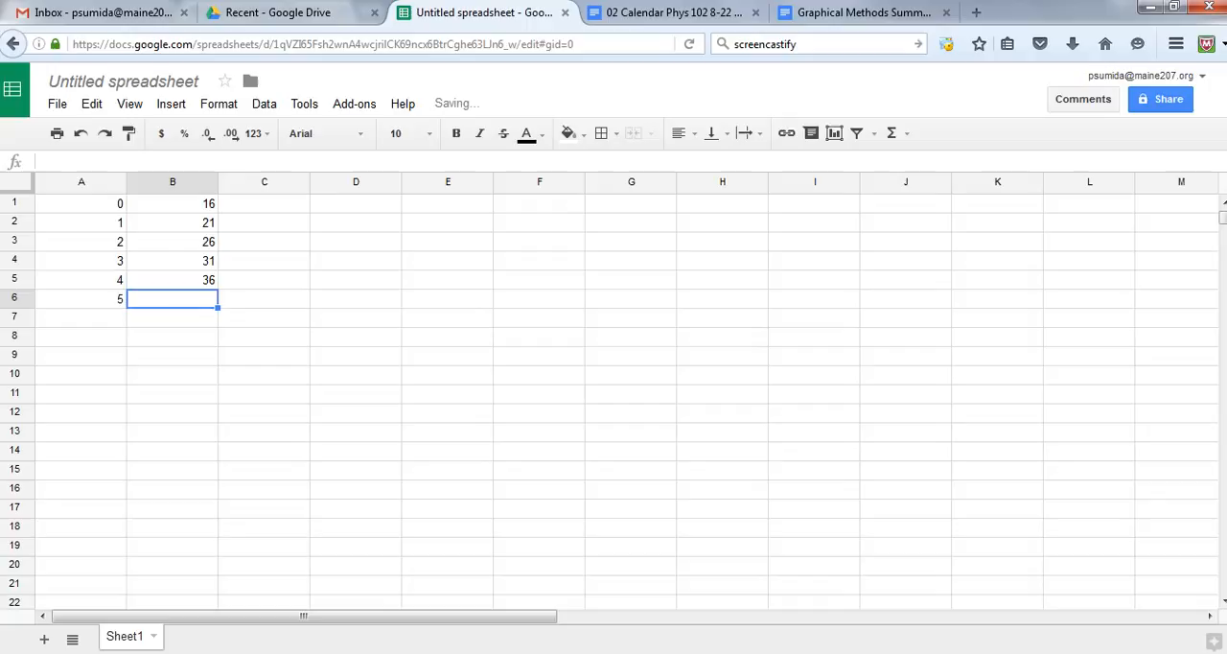
type("41")
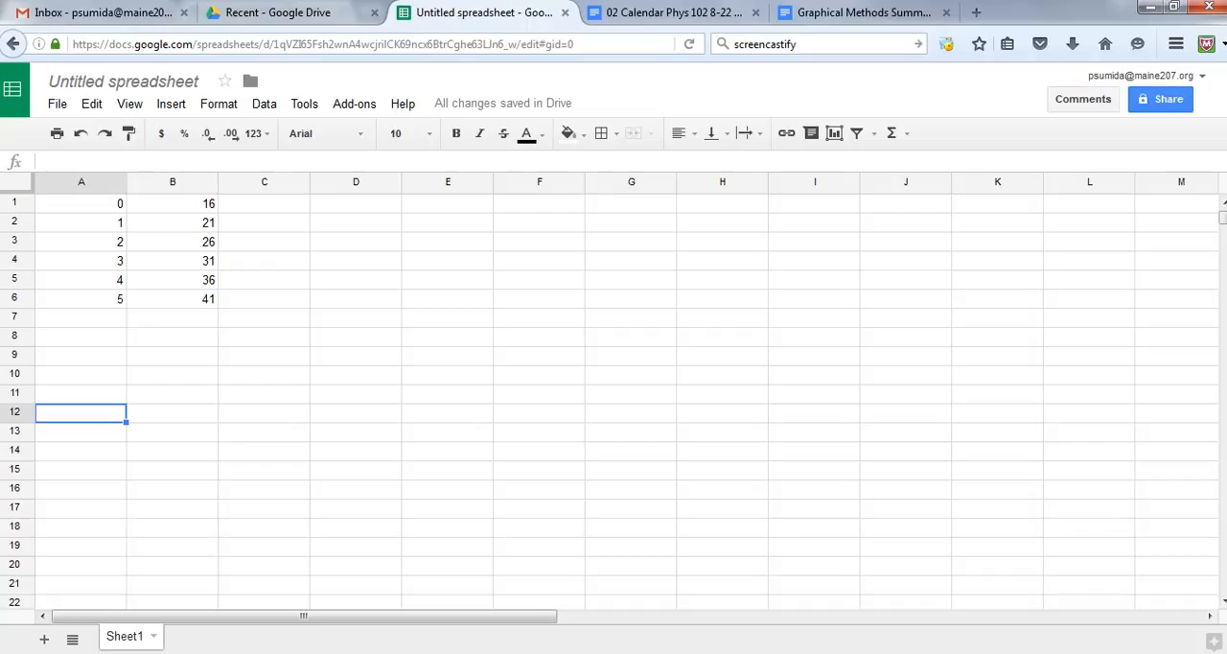
left_click(80, 203)
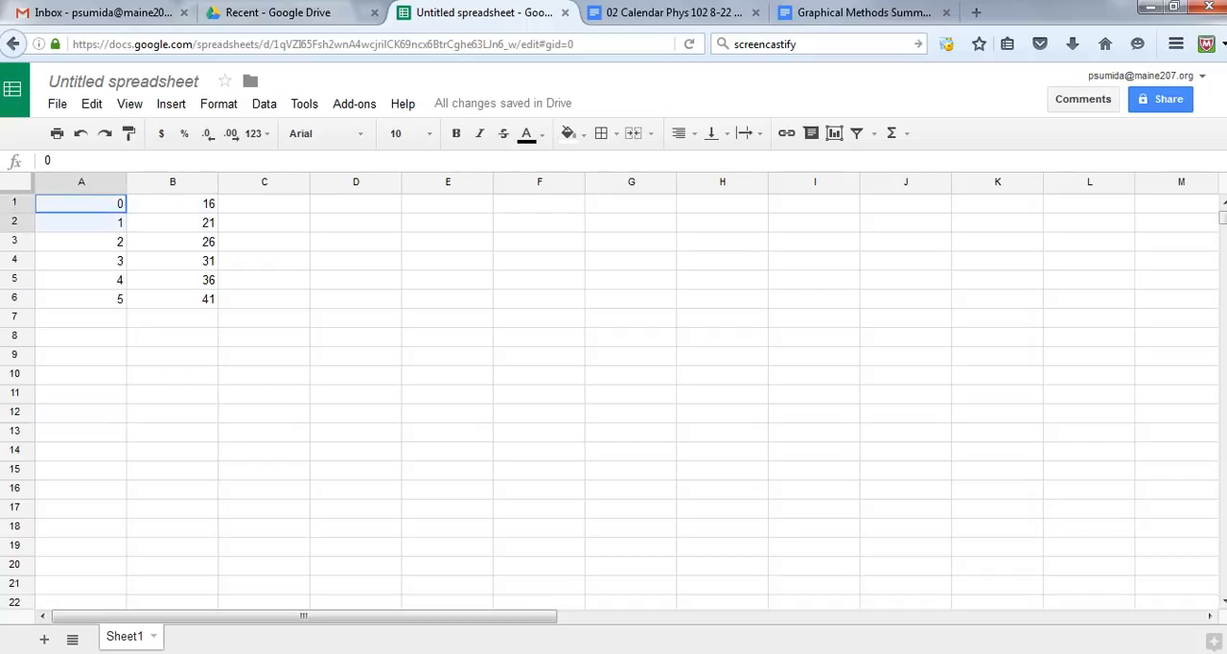
Insert a scatter chart of the A1:B6 distance-vs-time data onto the sheet
left_click_drag(81, 203, 173, 299)
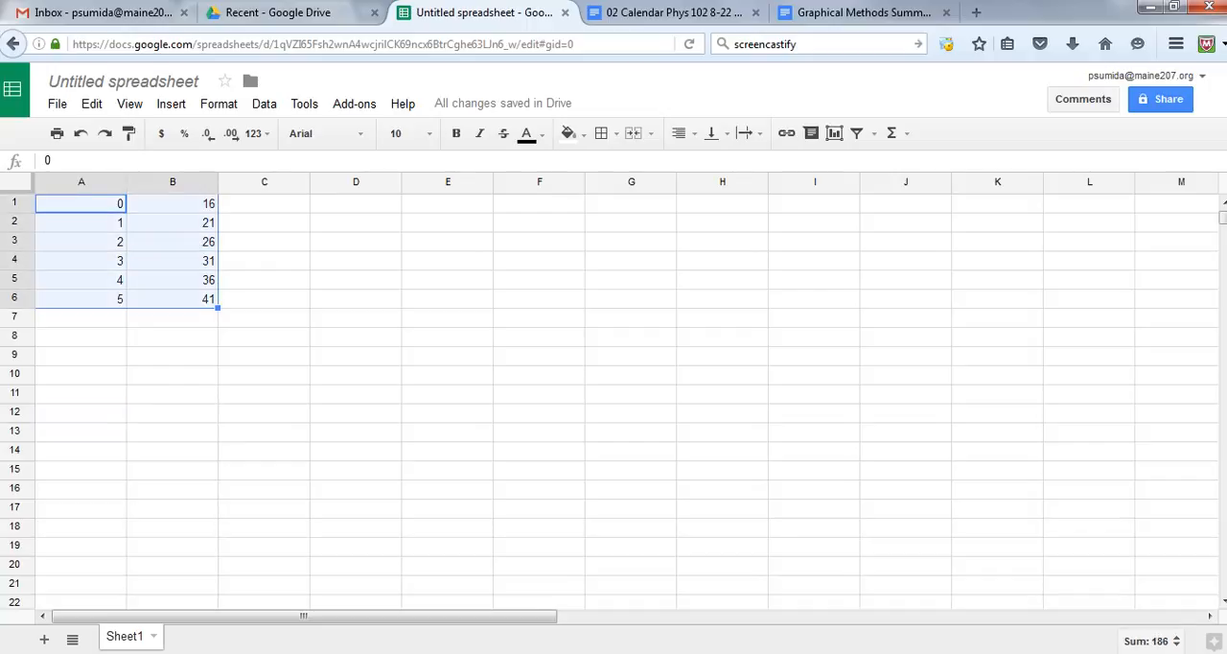
left_click(170, 104)
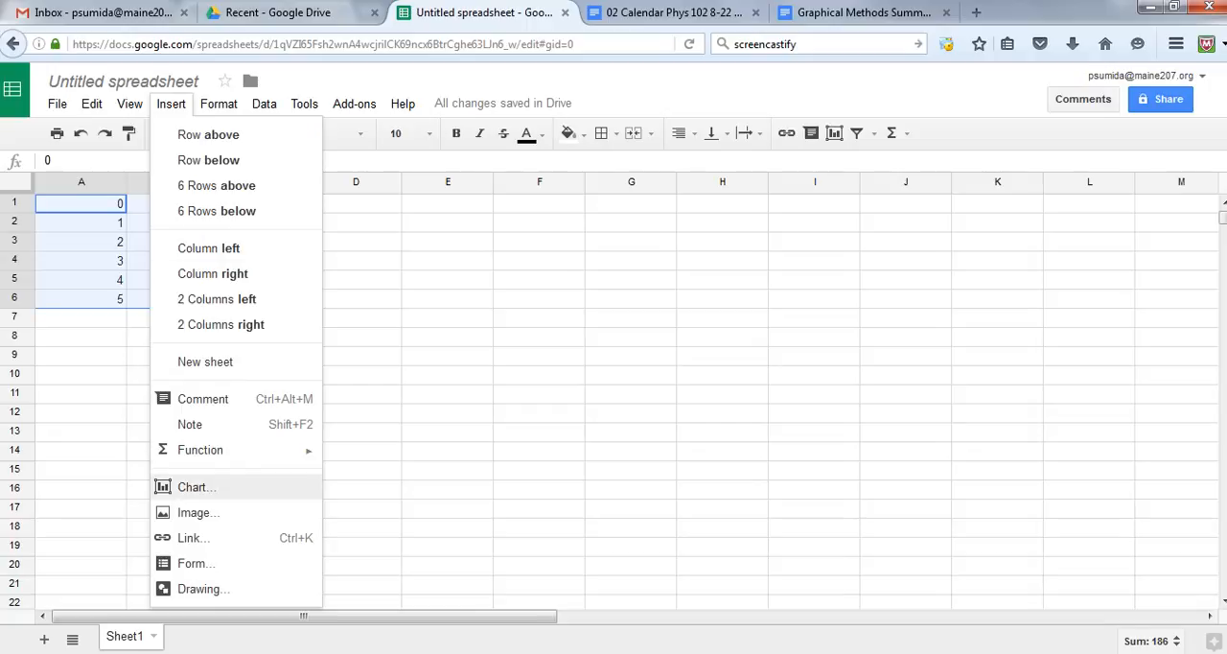
left_click(196, 487)
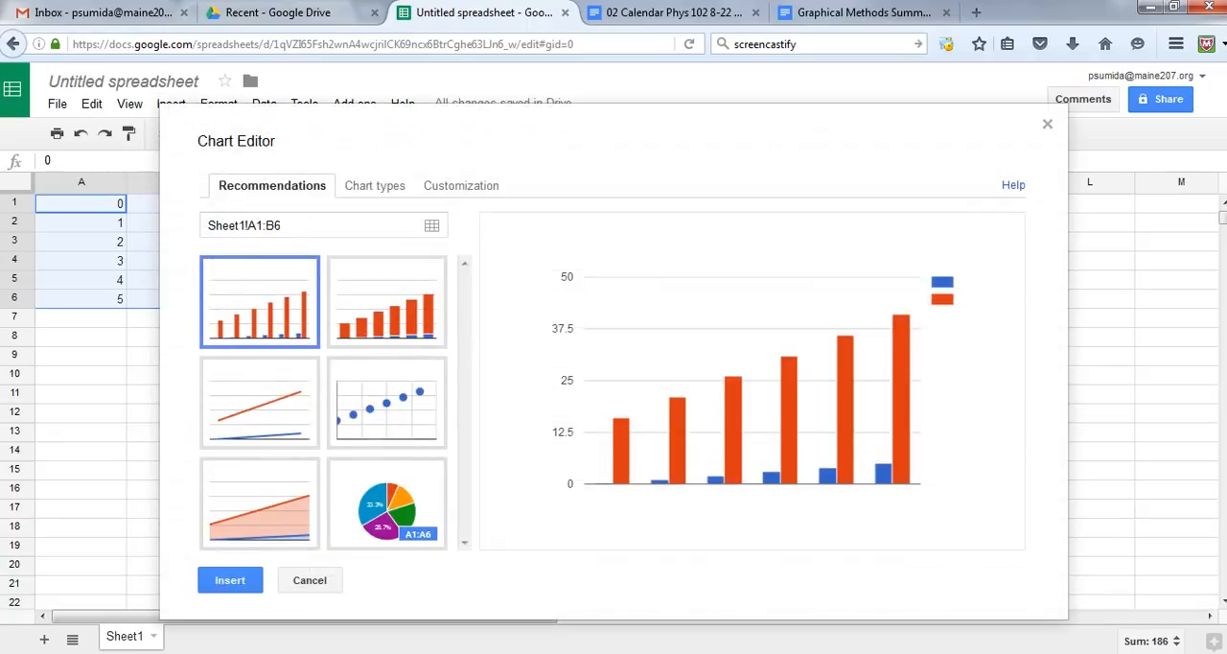
left_click(387, 402)
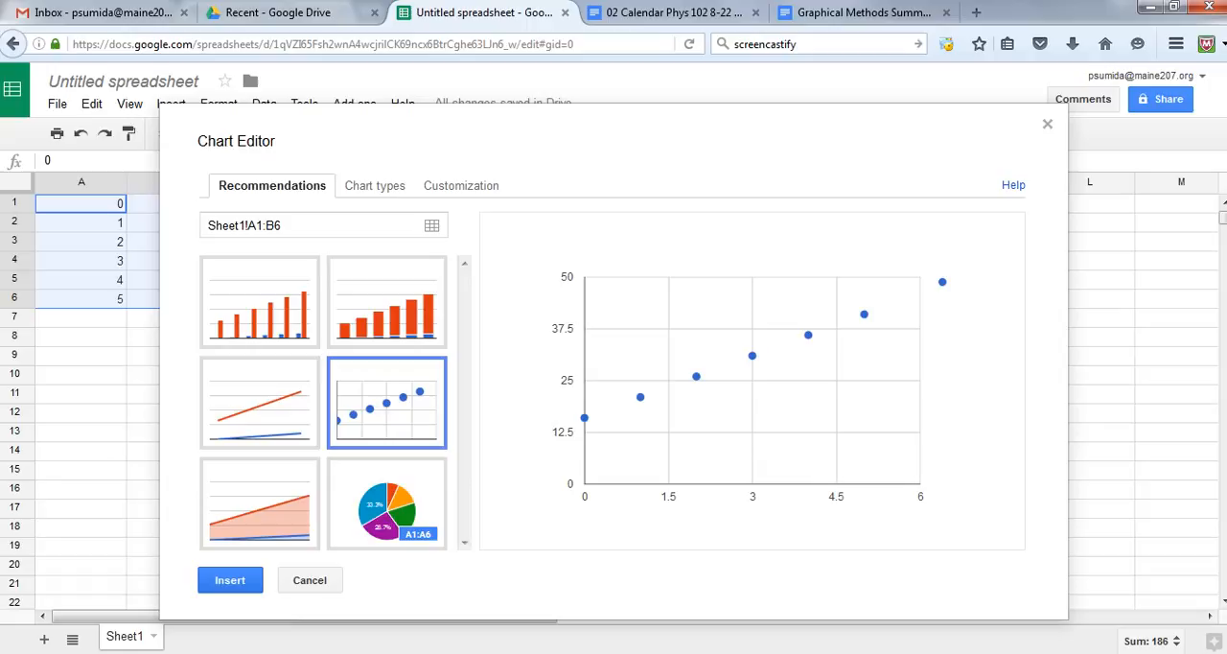
left_click(230, 579)
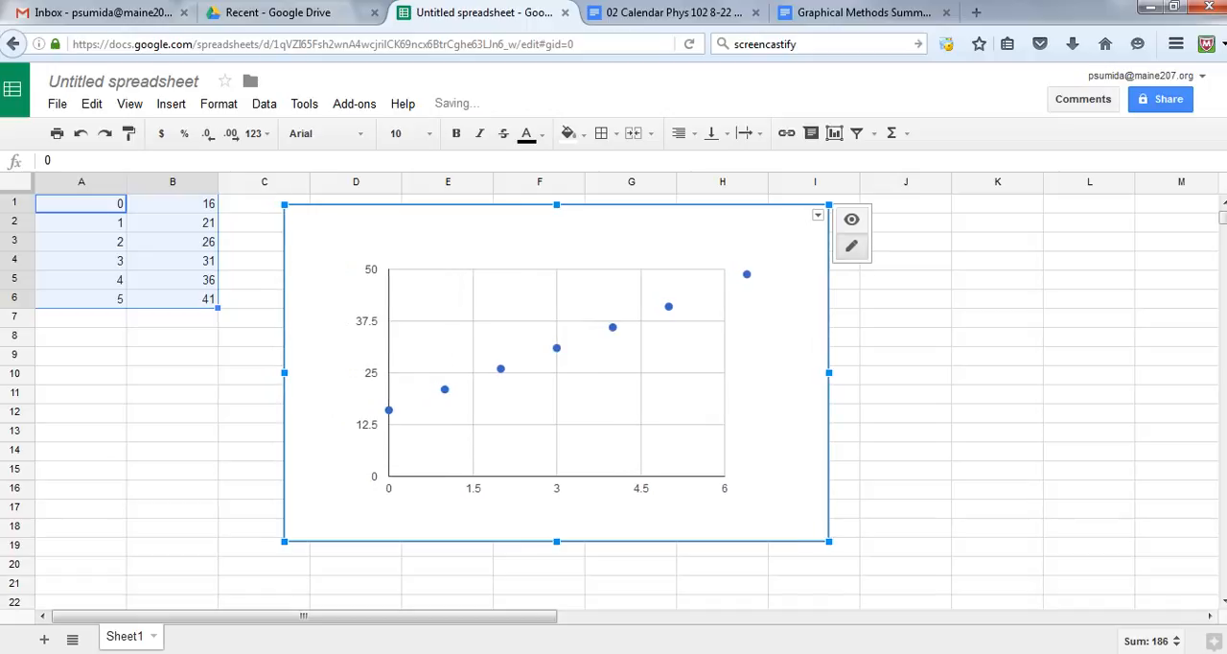
left_click(173, 357)
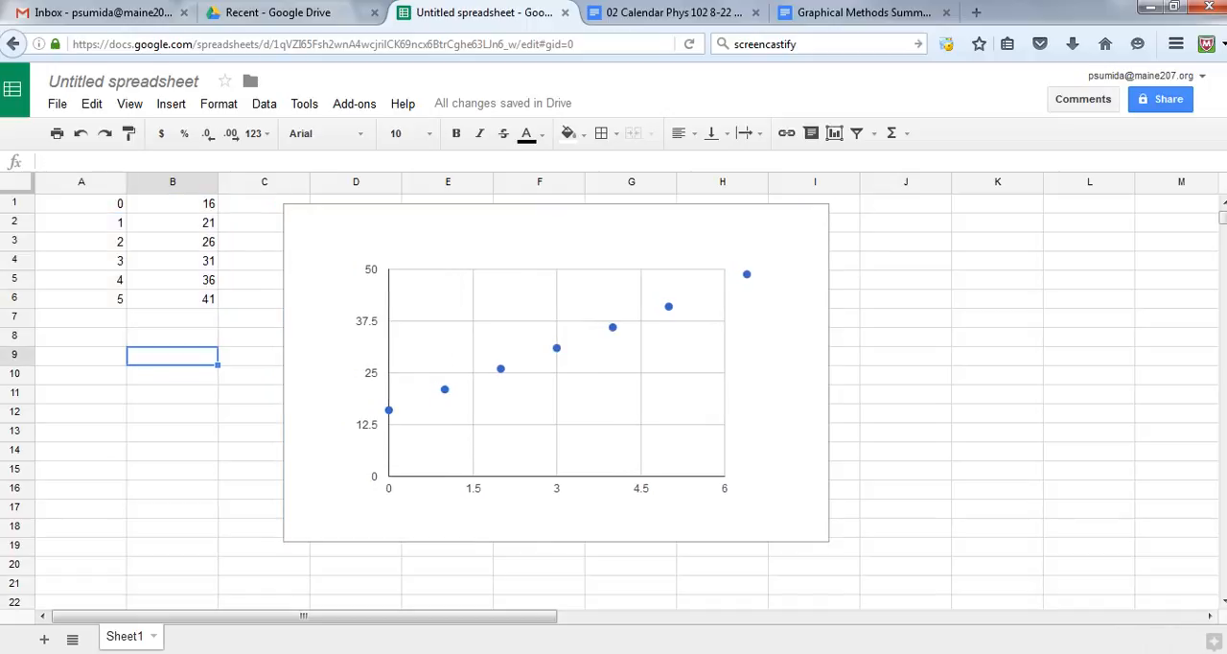
Reopen the scatter chart in Advanced edit to reach its customization settings
left_click(557, 370)
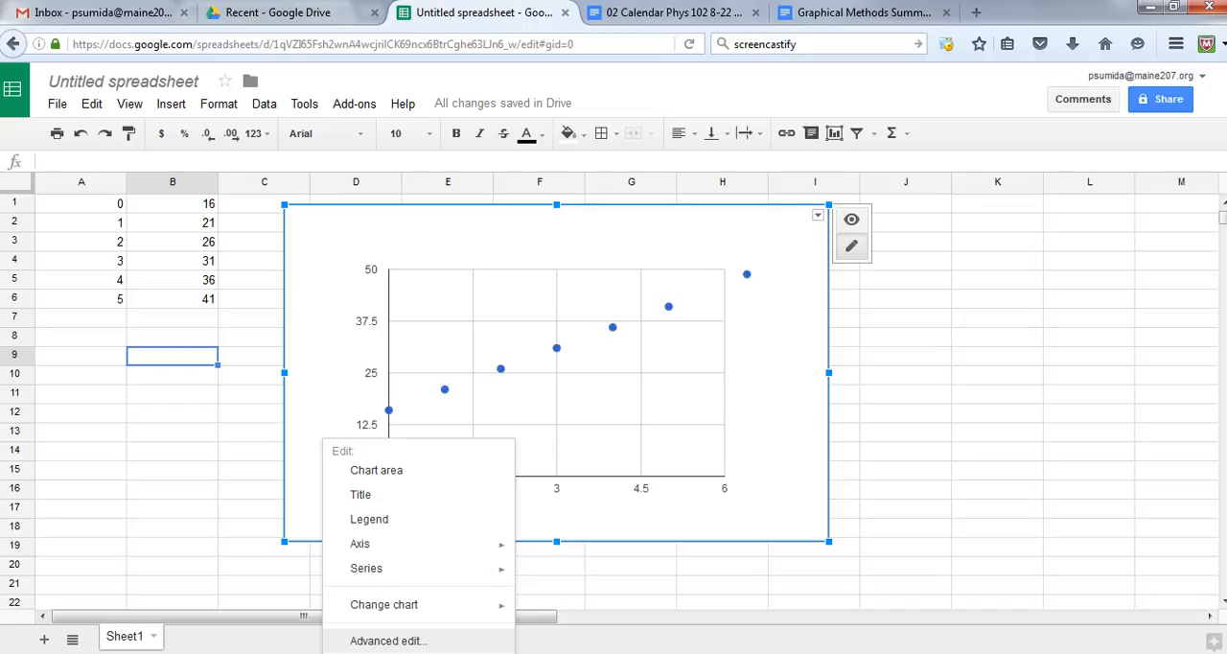
left_click(387, 640)
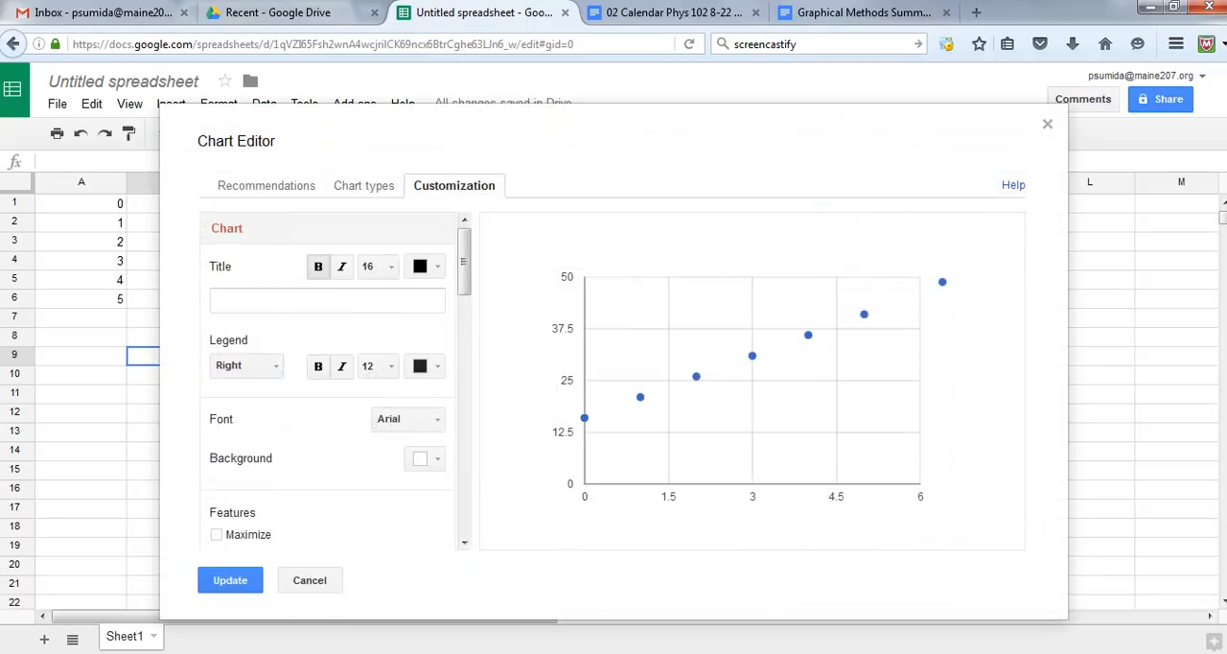
Enter the chart title "Distance vs. time for a bug" in the Customization settings
left_click(326, 299)
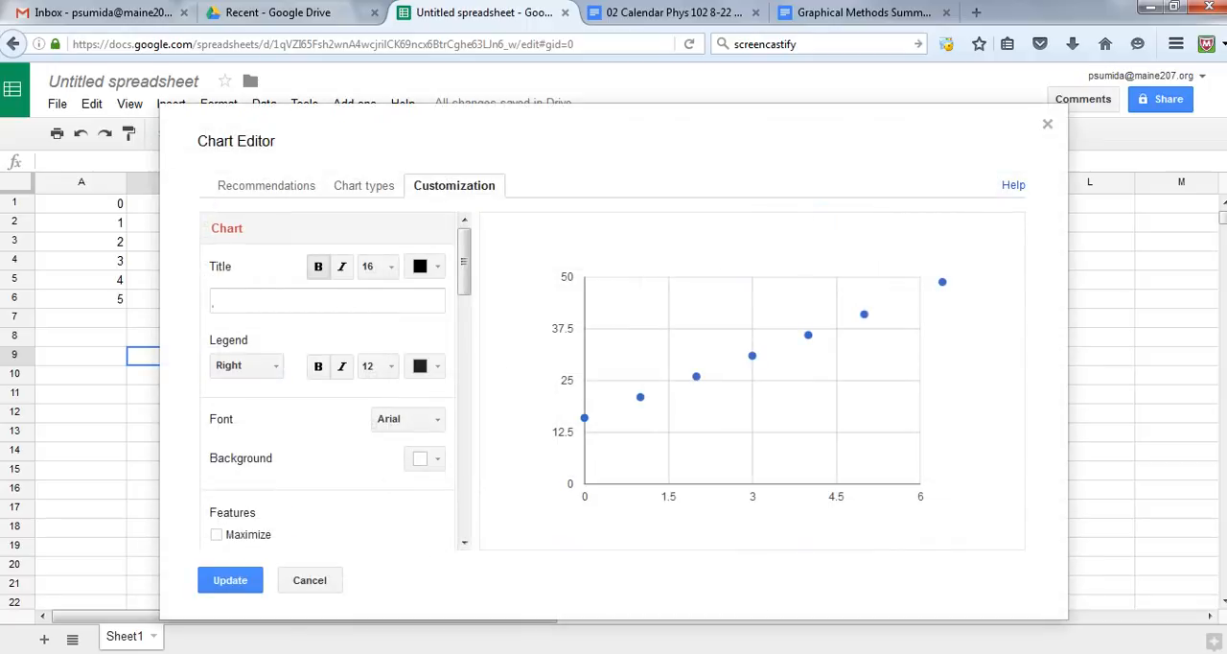
left_click(326, 299)
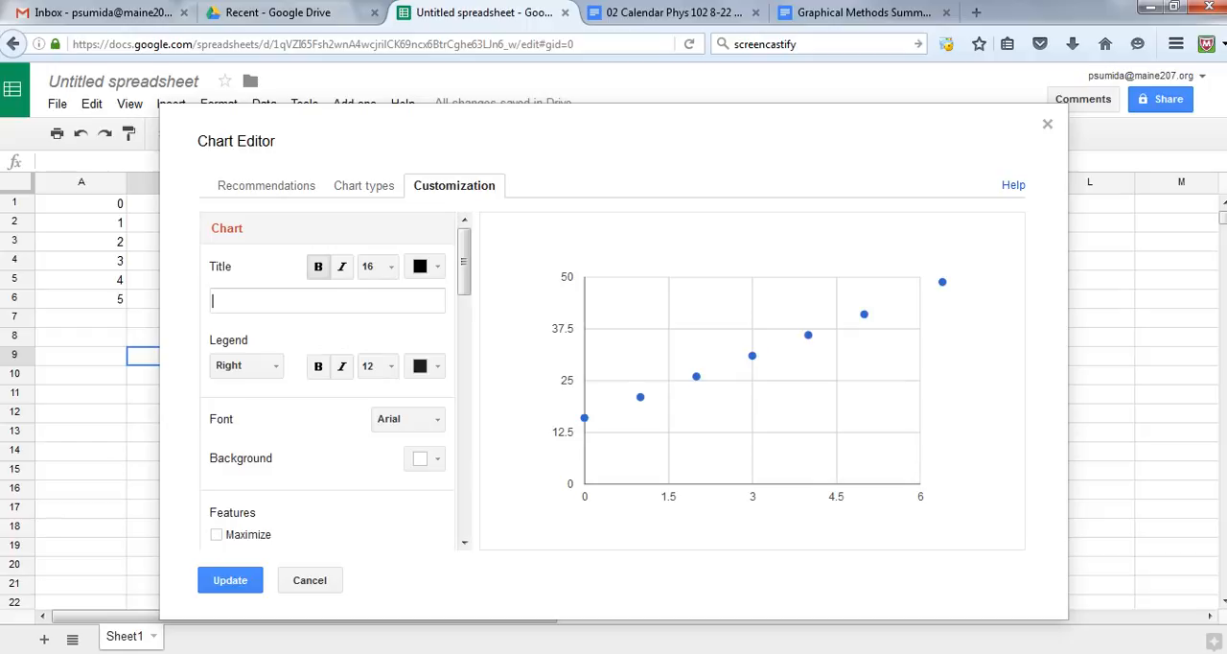
type("Distance vs. time for")
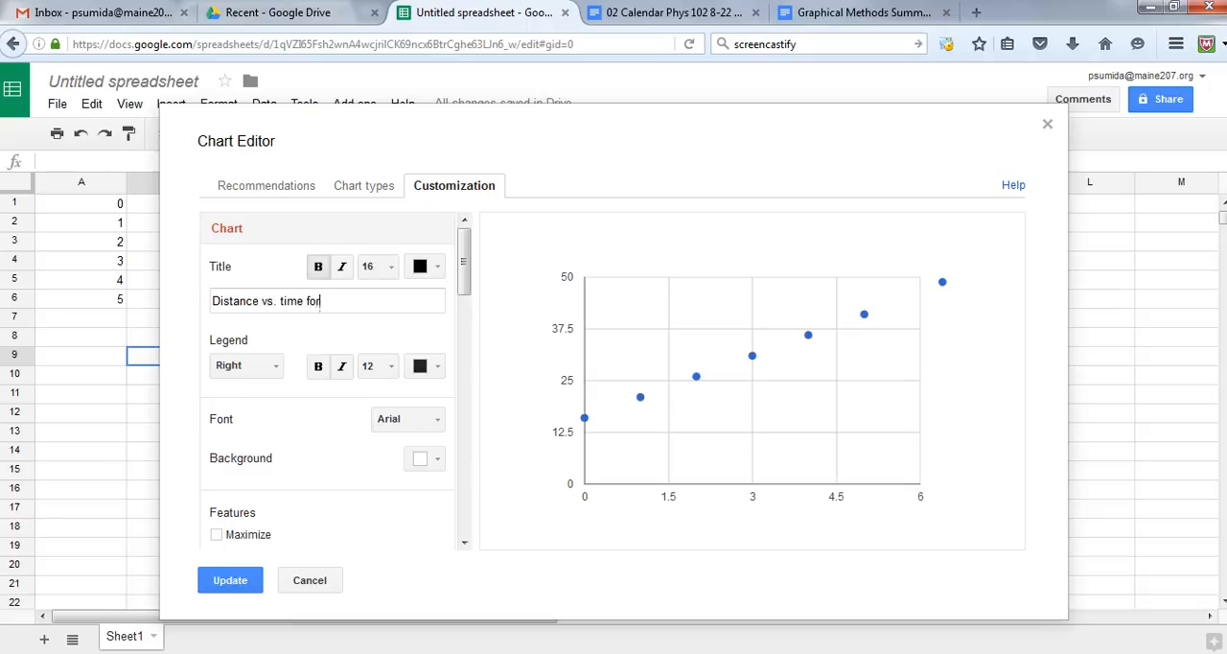
type("a bu")
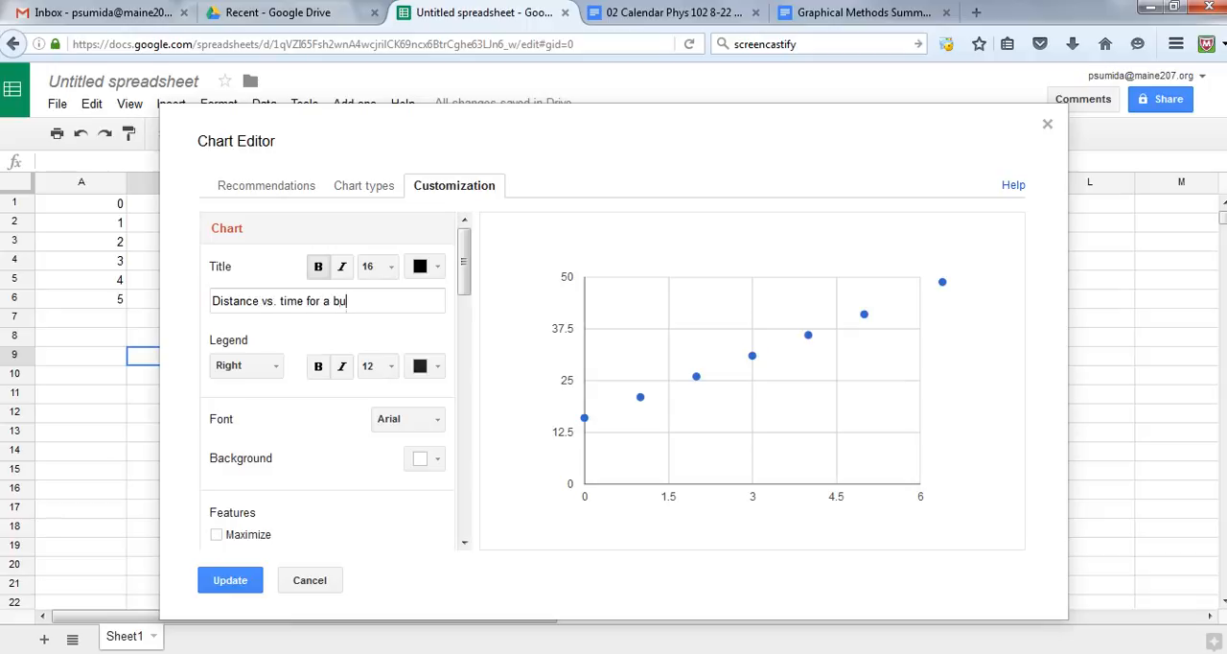
type("g")
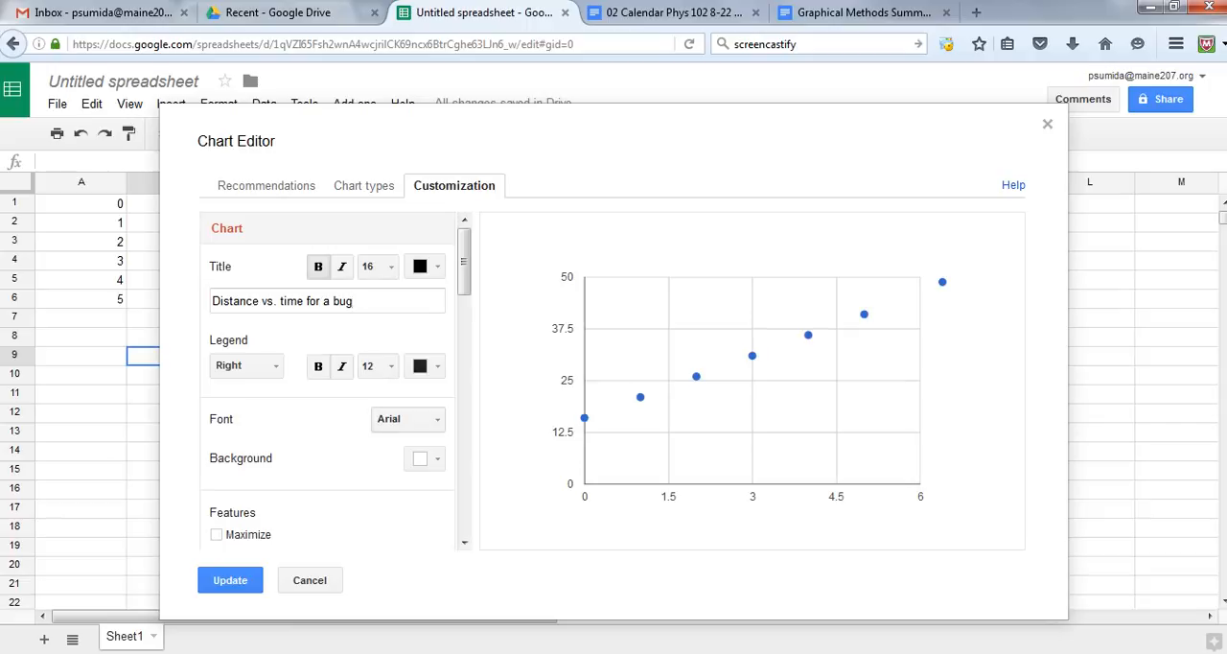
scroll("down", 3)
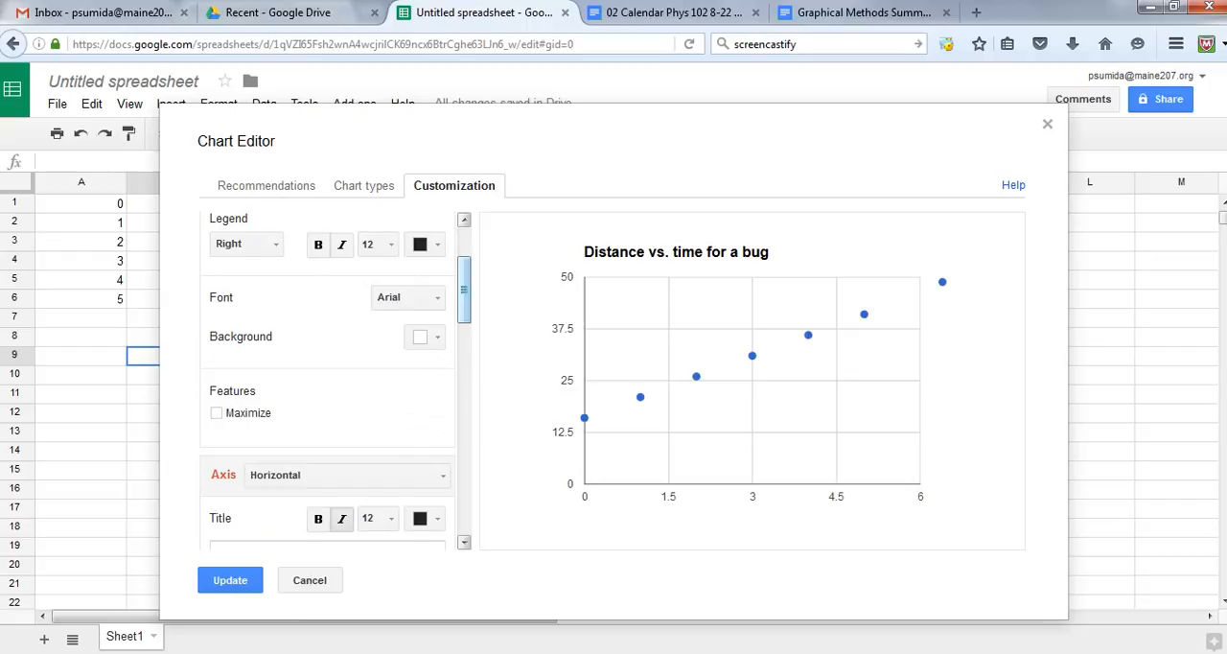
Title the horizontal axis "time (seconds)"
scroll("down", 3)
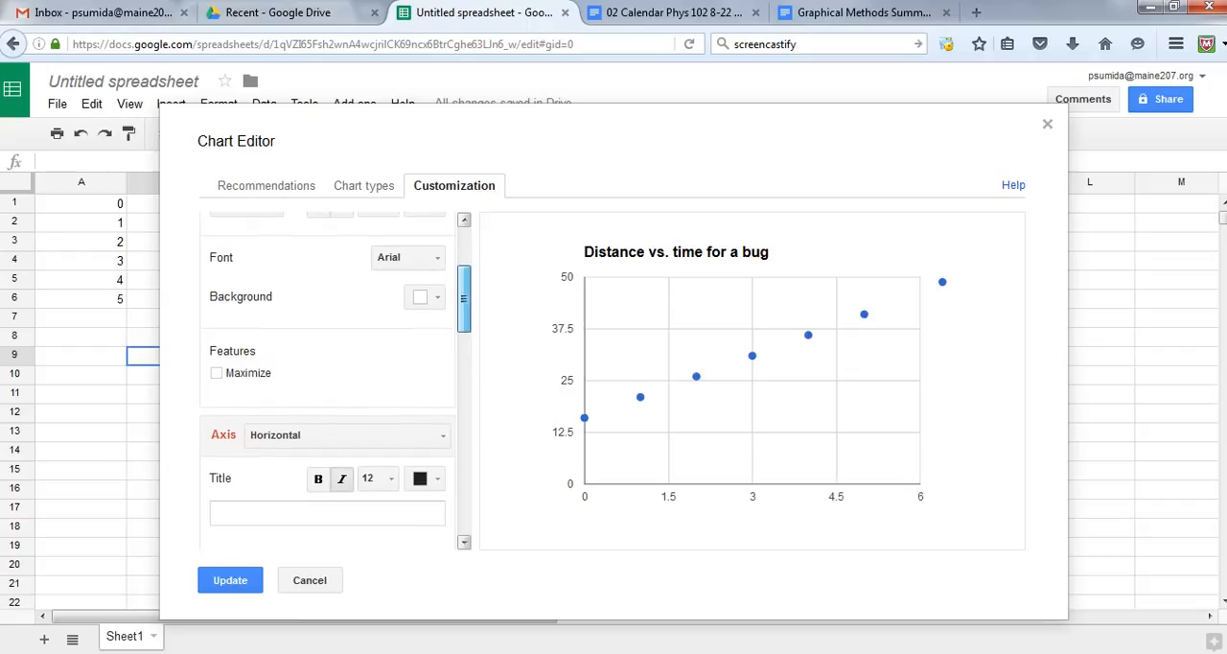
scroll("down", 3)
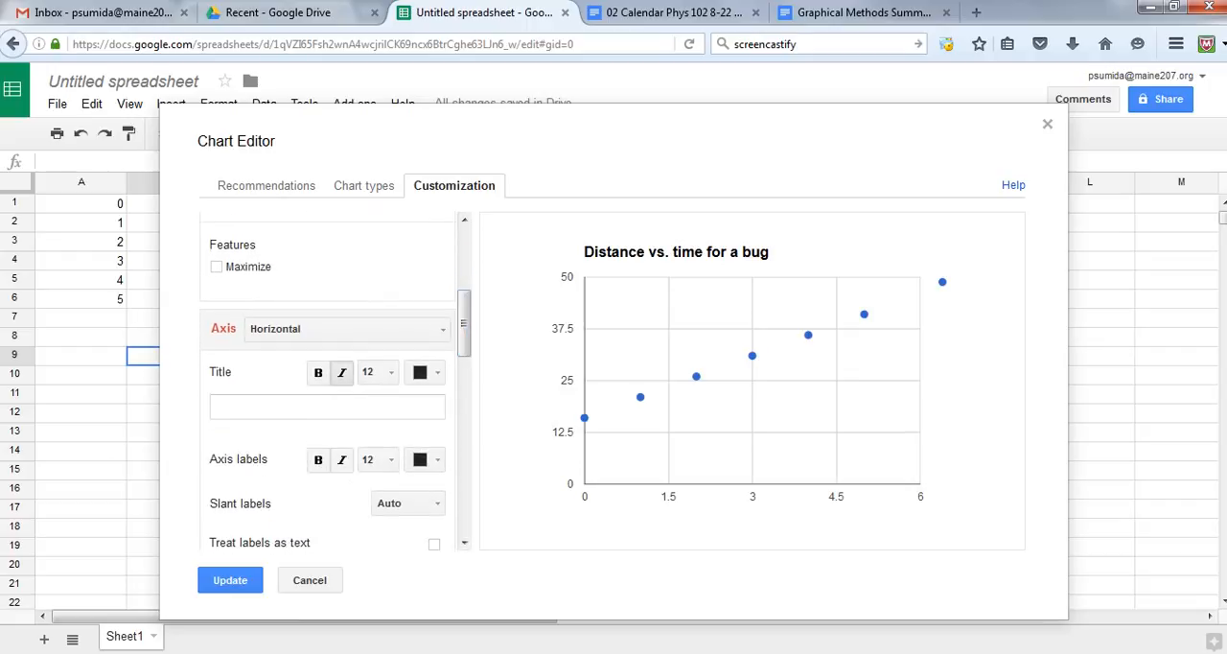
left_click(326, 407)
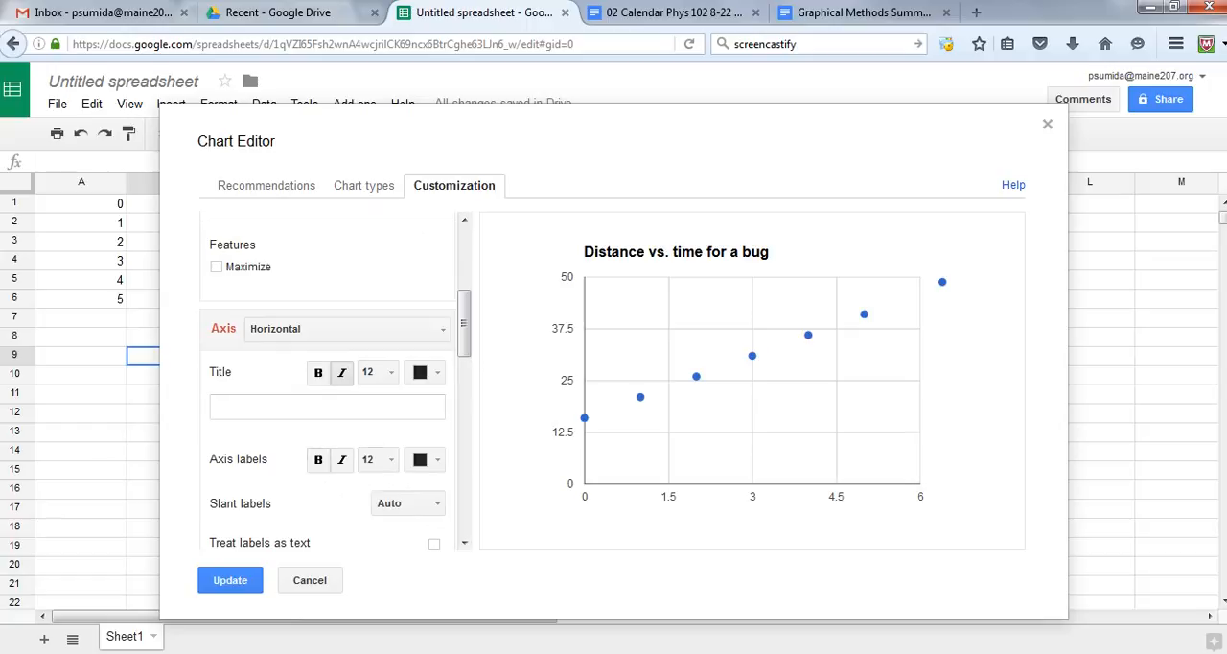
left_click(325, 406)
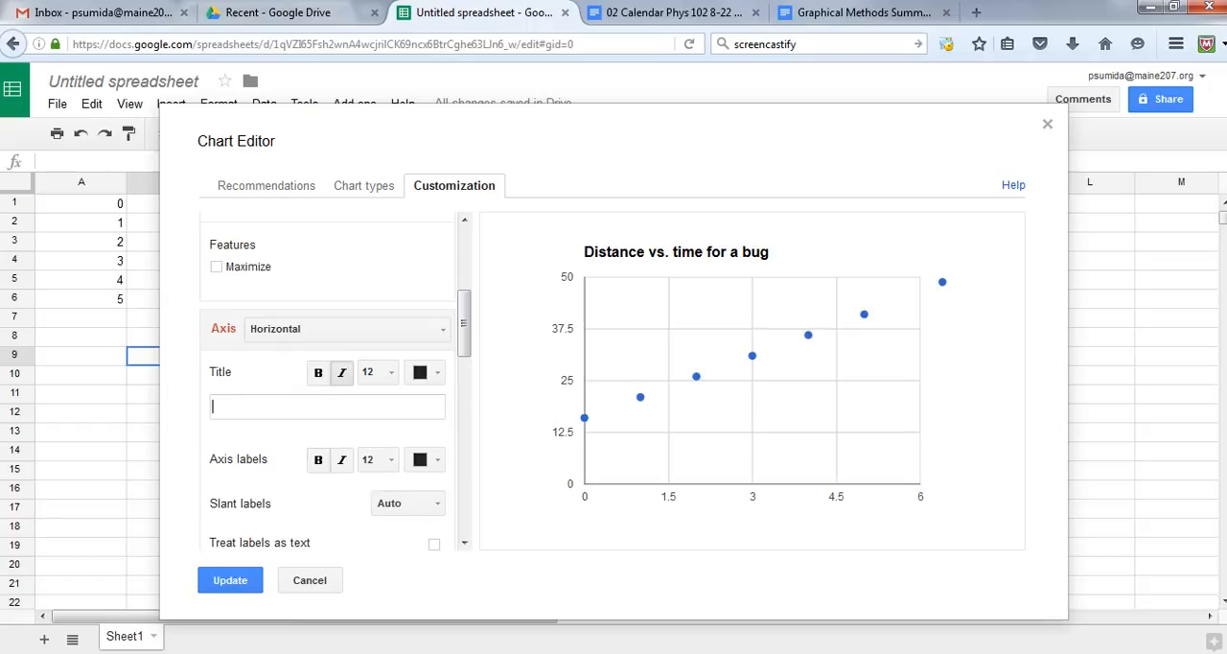
type("time (seconds")
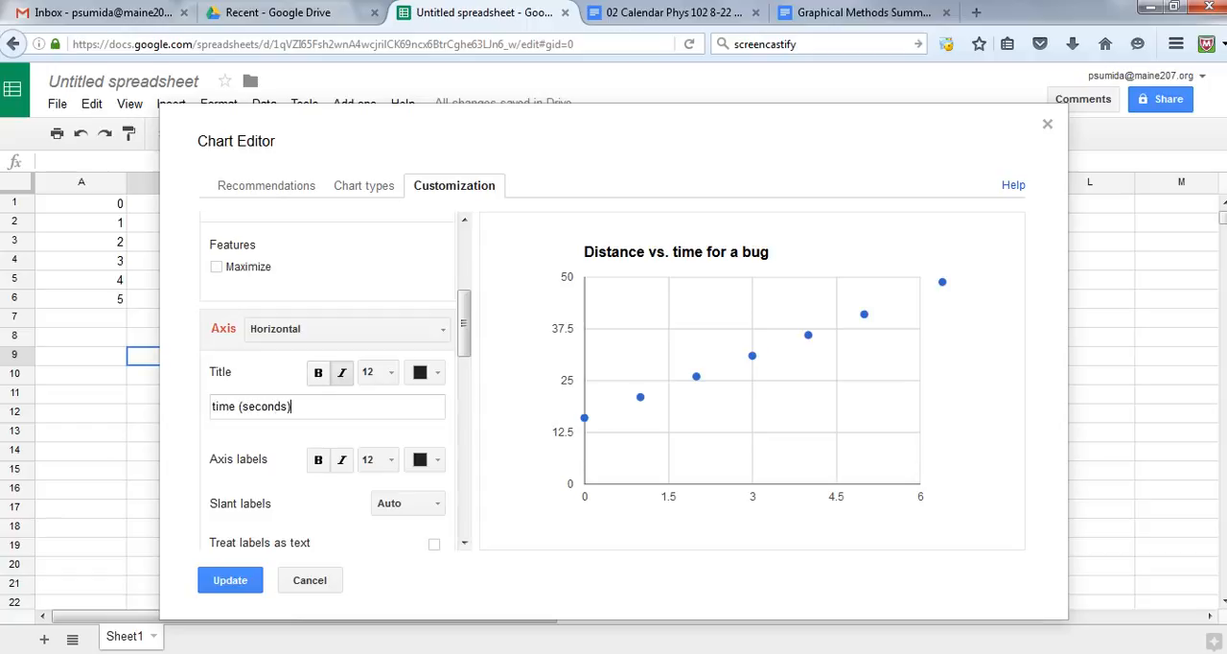
Switch to the left vertical axis and title it "distance (cm)"
left_click(345, 328)
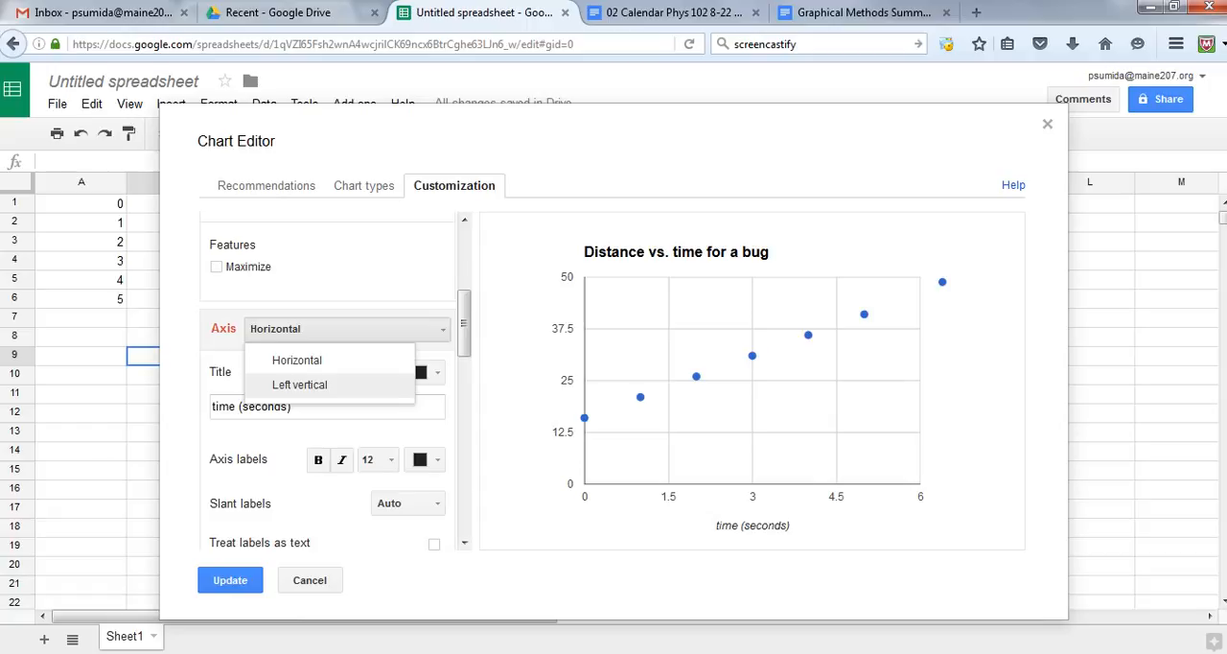
left_click(299, 383)
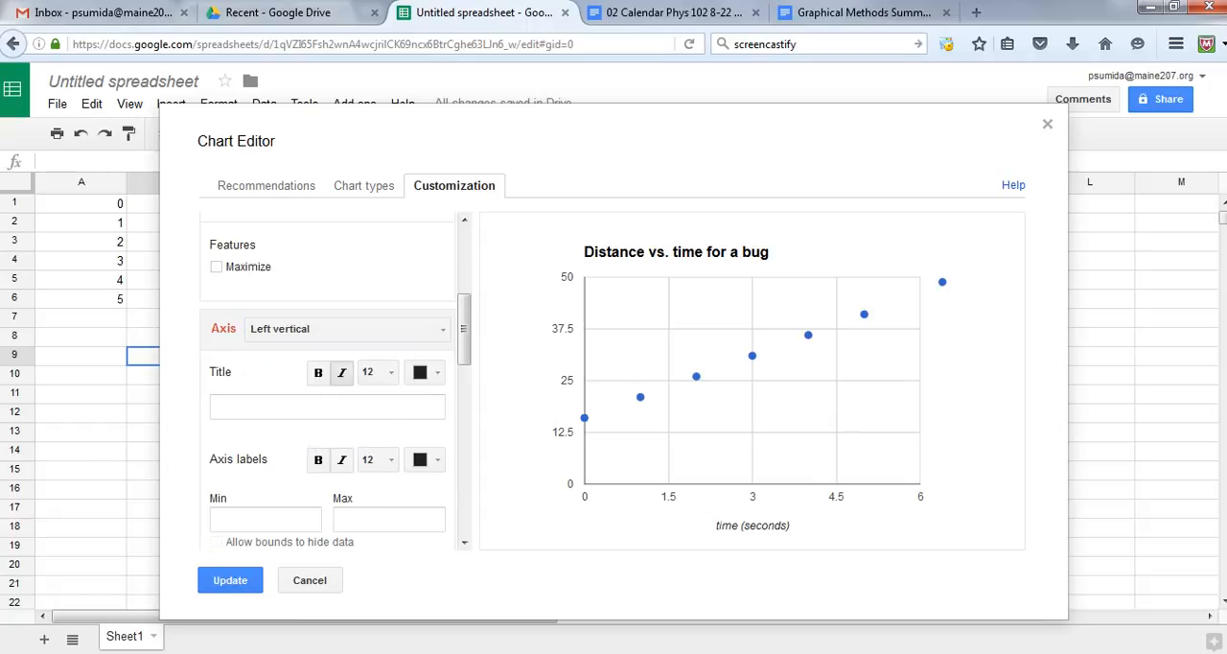
type("distance (cm")
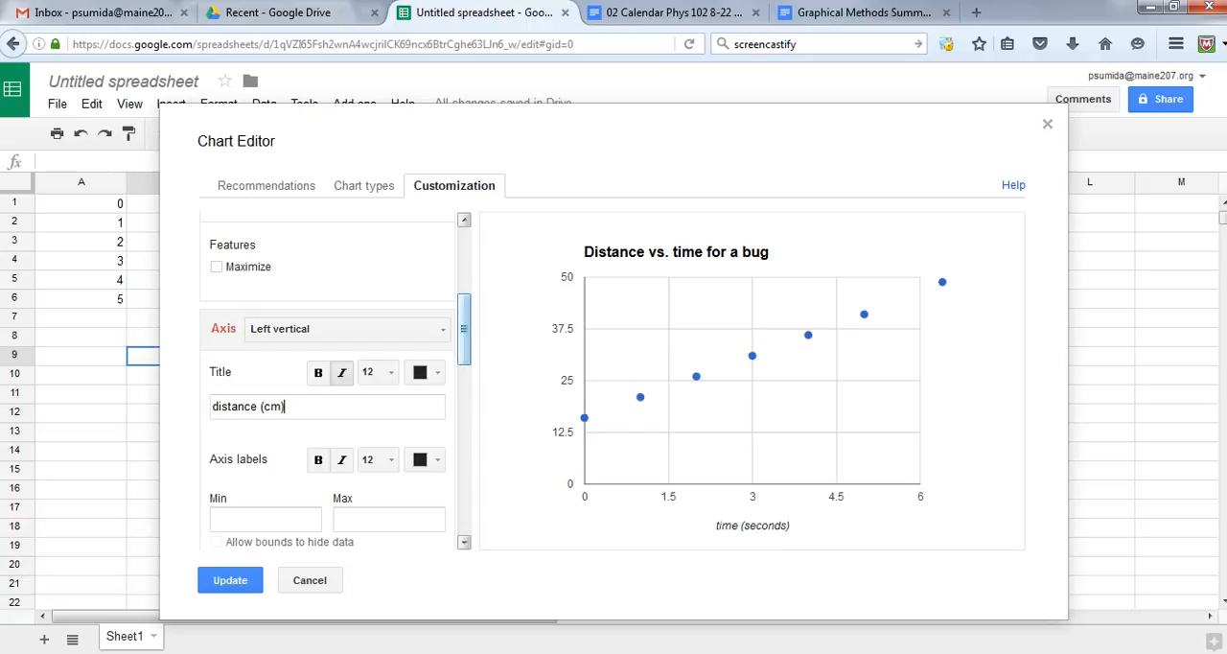
left_click(265, 517)
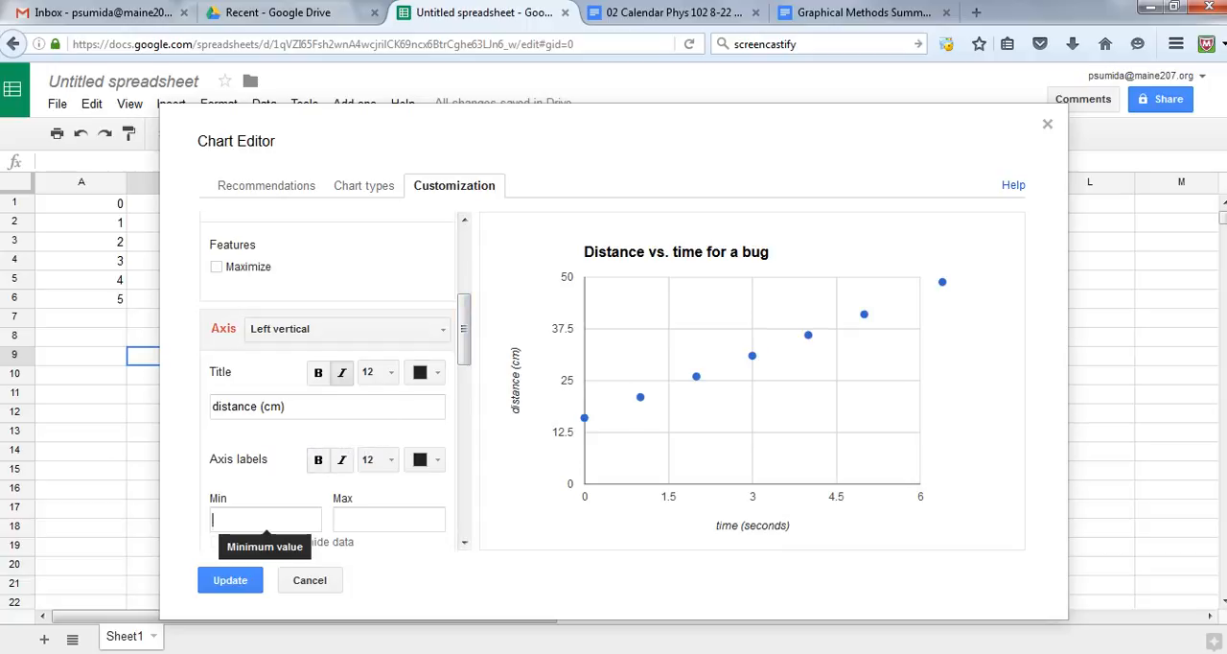
Set the series Trendline to Linear and its Label to Use equation, showing y = 5x + 16
scroll("down", 3)
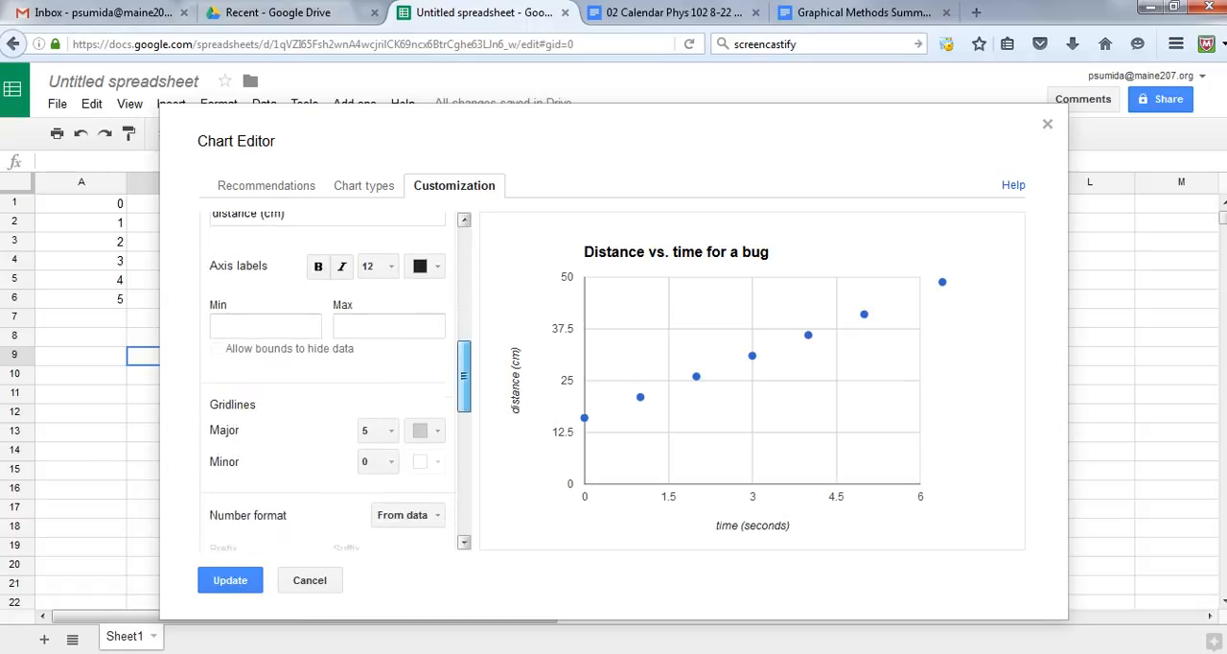
scroll("down", 3)
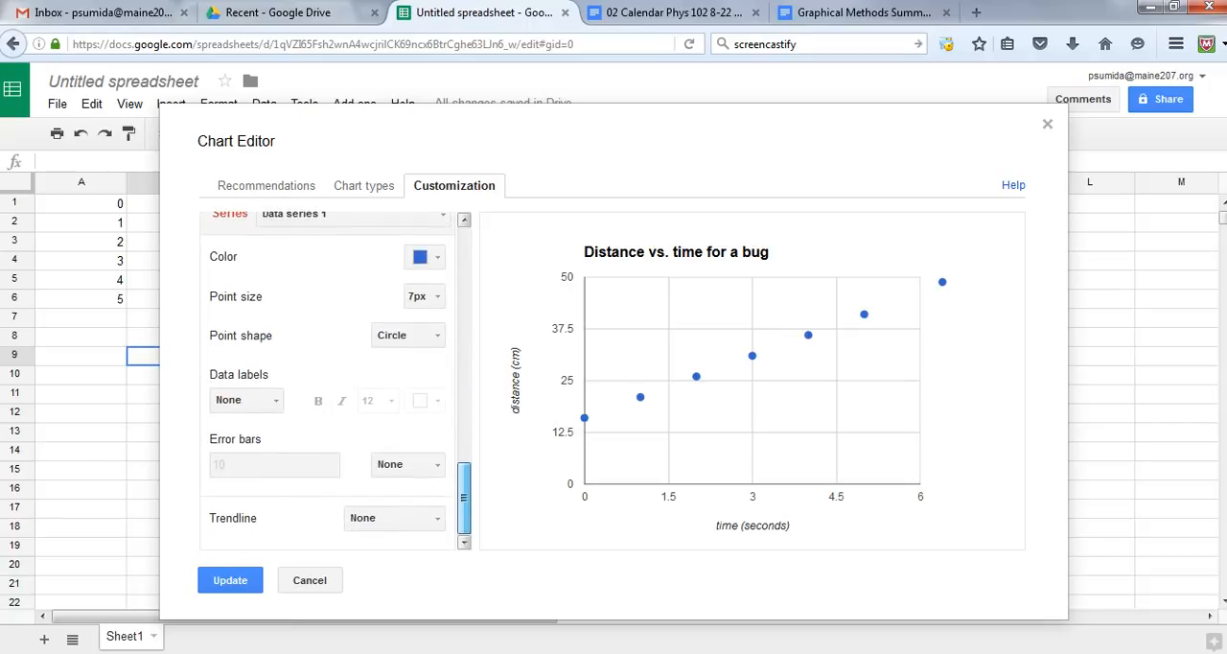
left_click(393, 518)
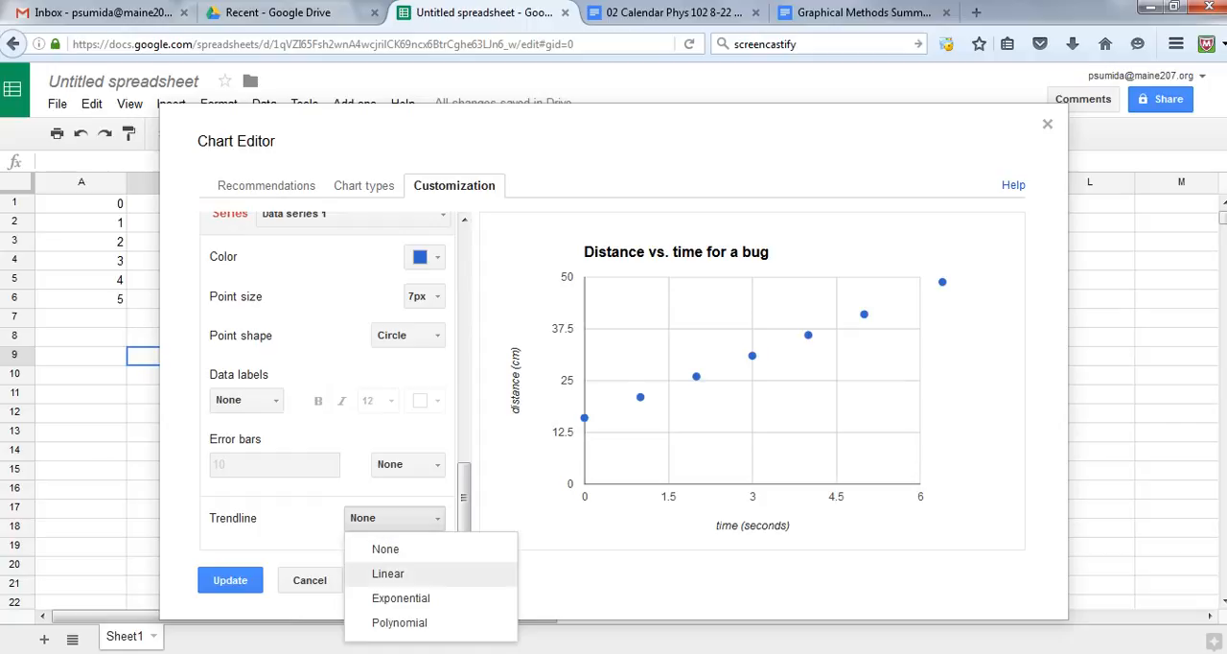
left_click(387, 573)
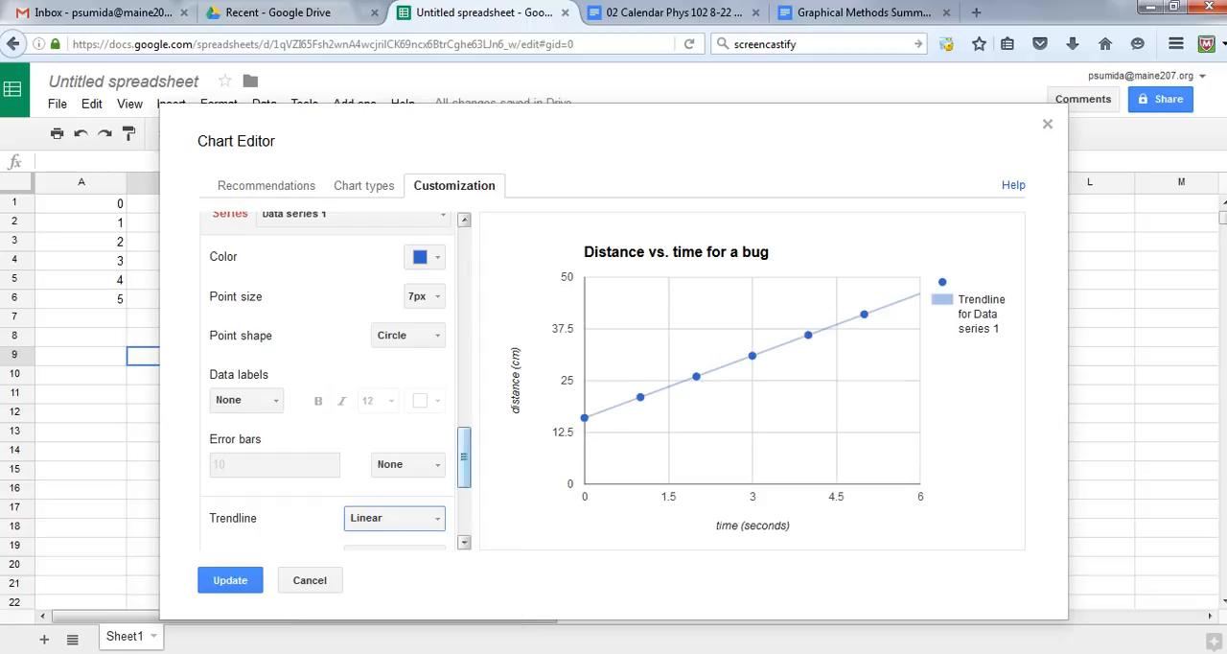
scroll("down", 3)
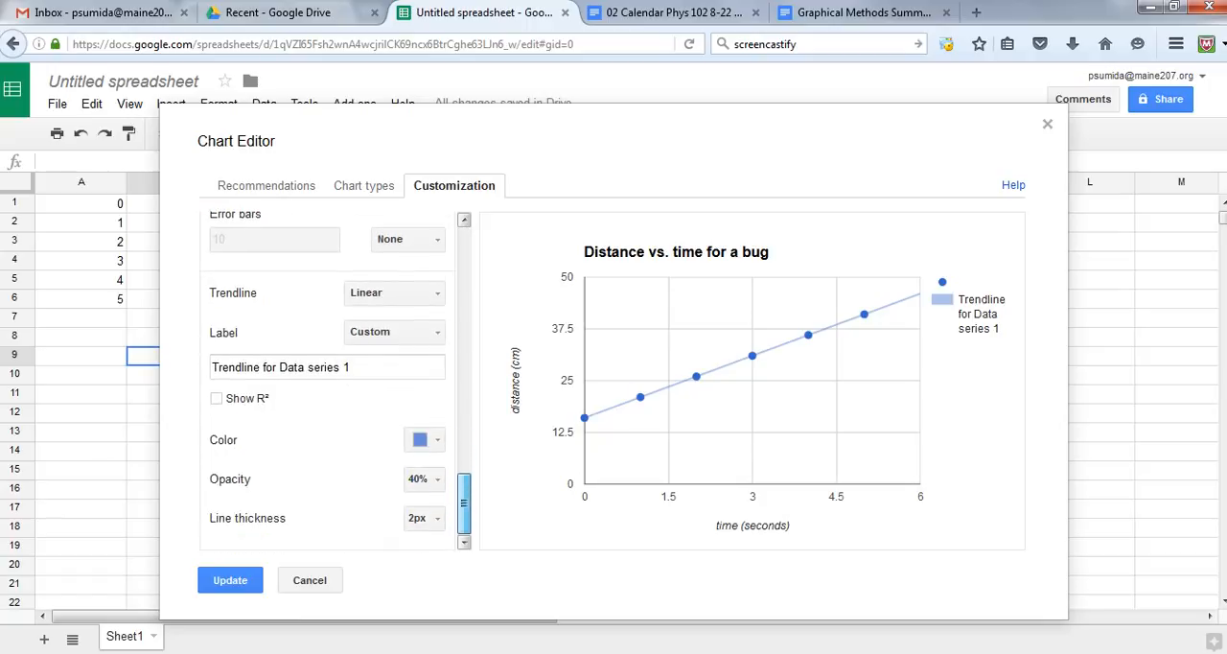
left_click(393, 332)
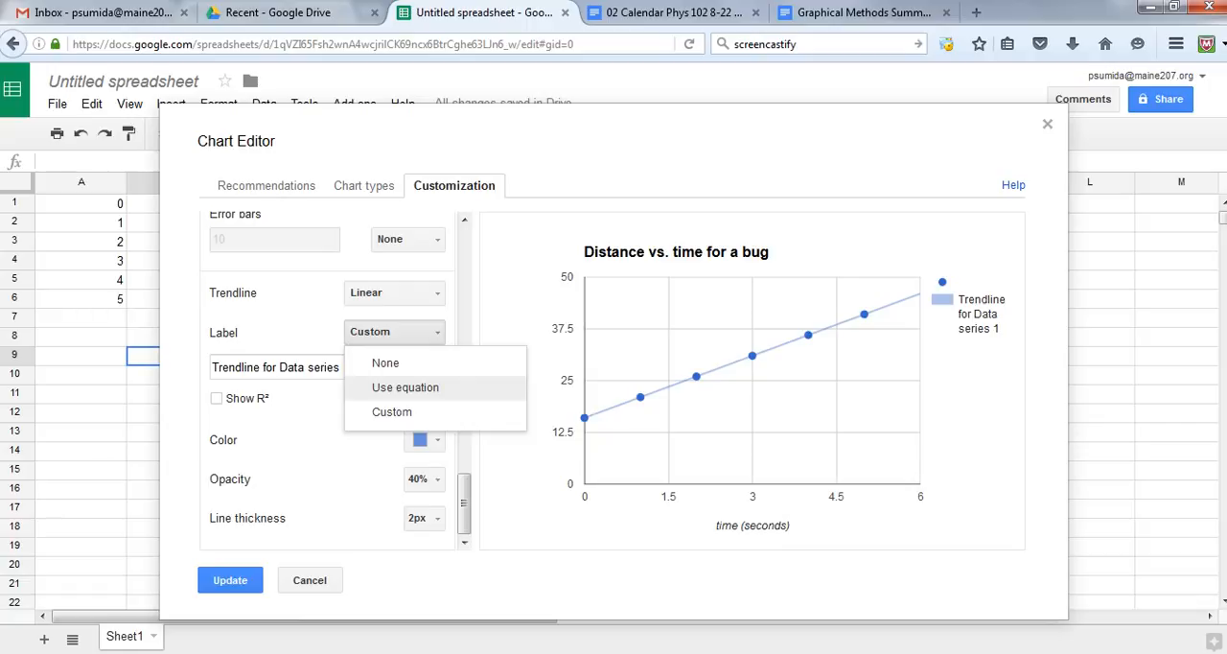
left_click(405, 387)
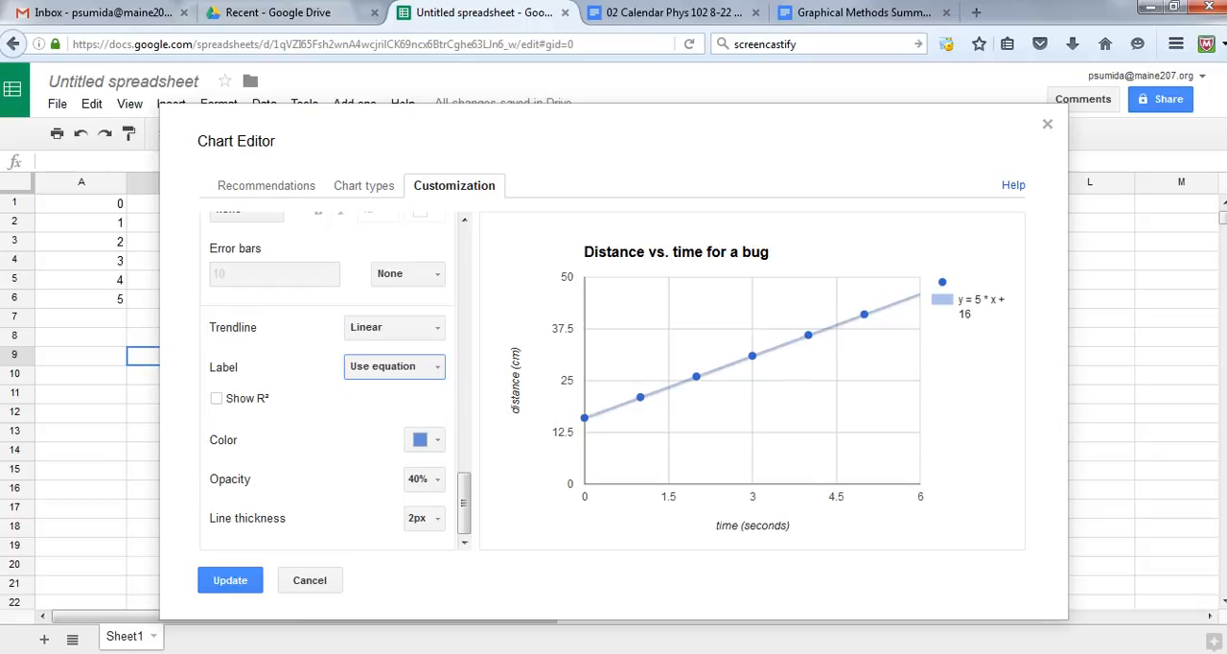
Update the chart and drag it to the right of columns A and B, then select cell A9
left_click(230, 579)
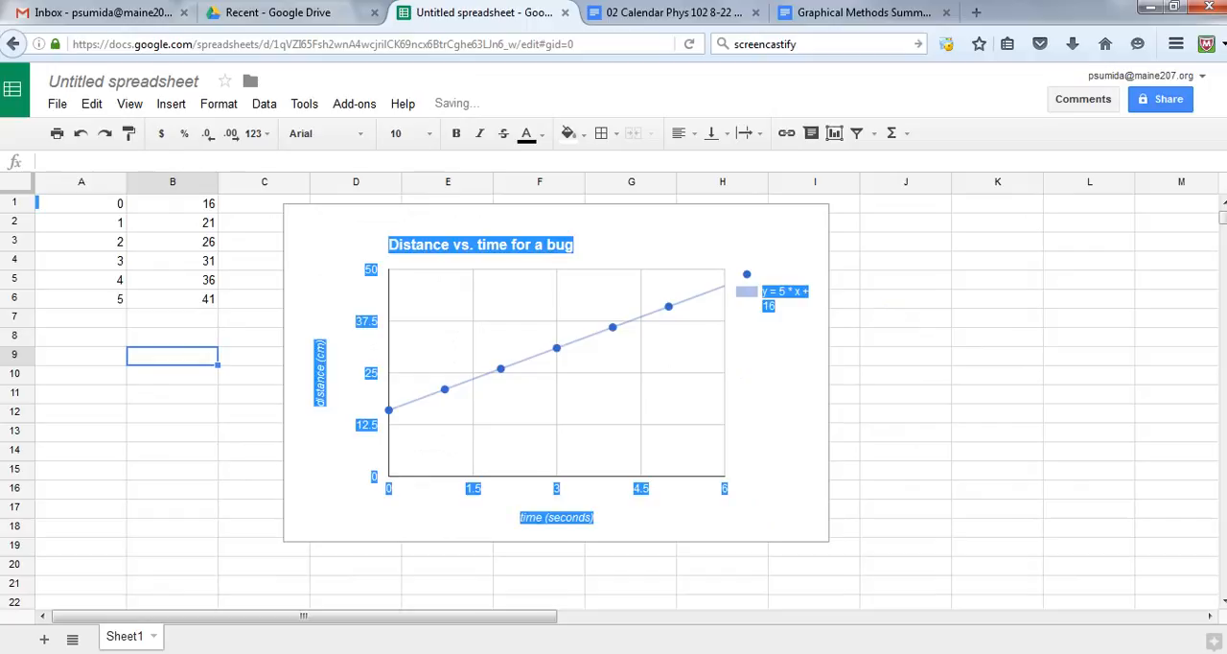
left_click(556, 374)
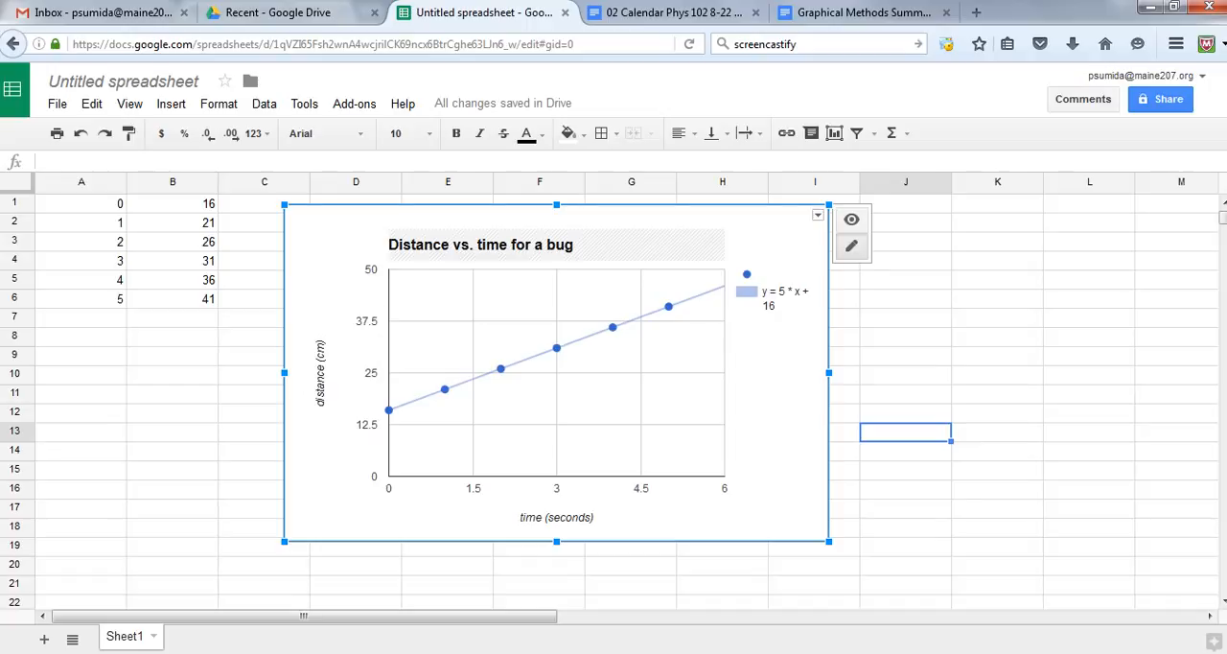
left_click_drag(556, 374, 672, 380)
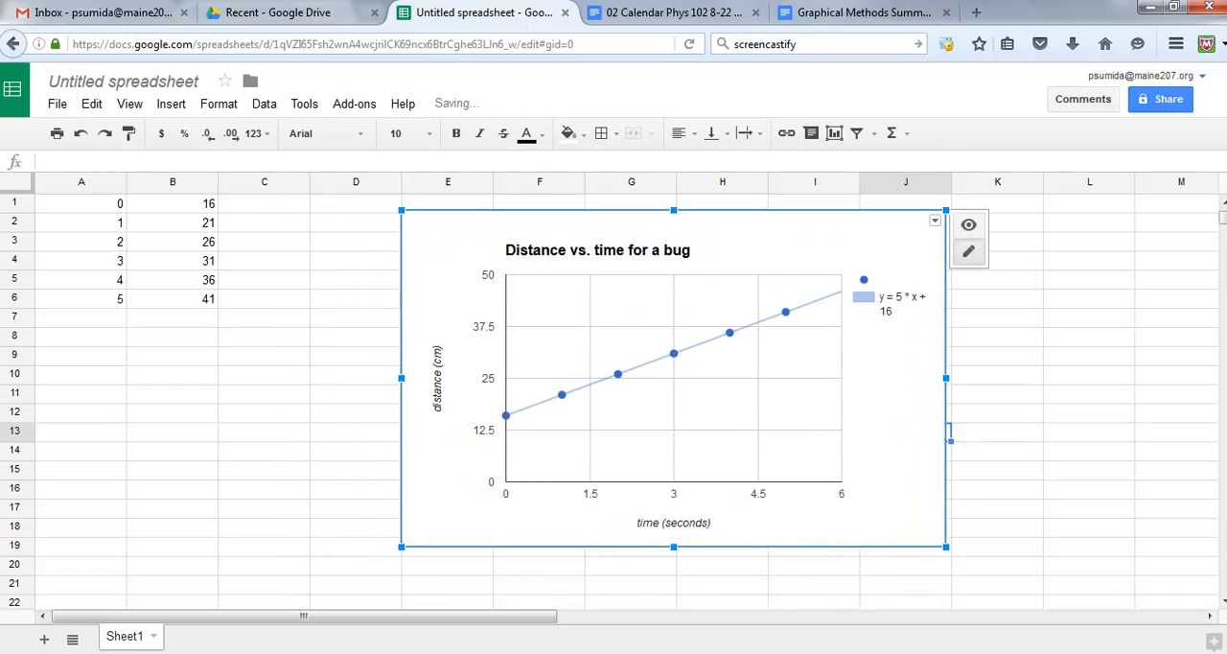
left_click(81, 355)
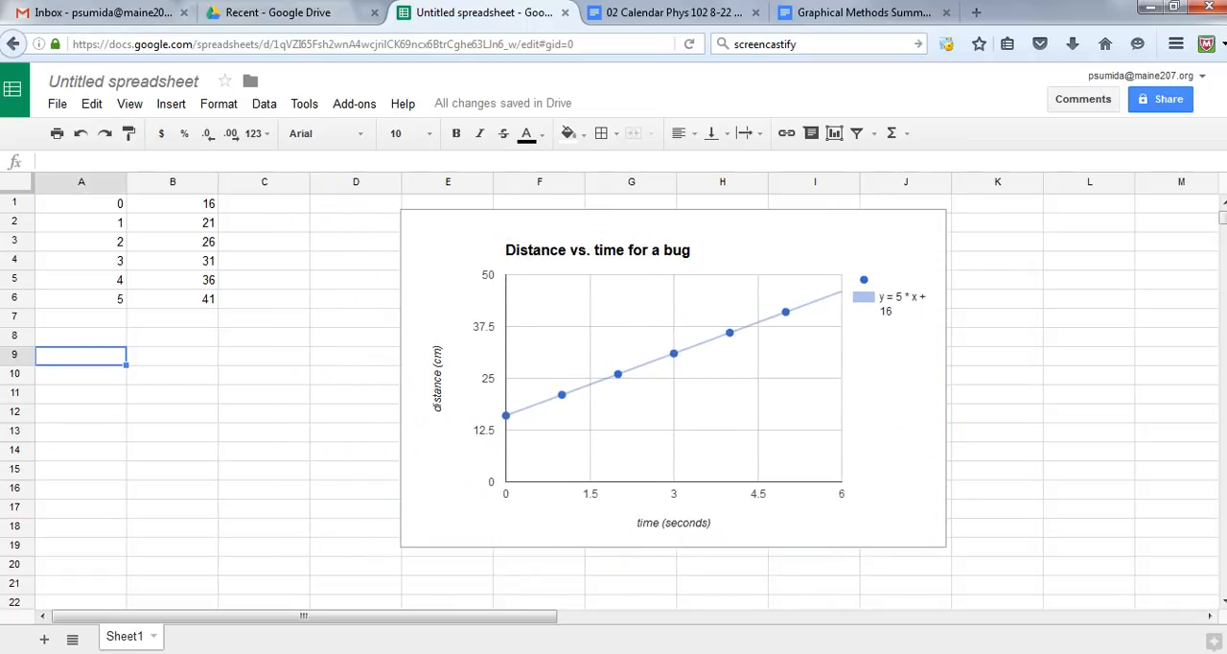
Enter the model equation d=(5 cm/s)t + 16 cm in cell A9
type("d=")
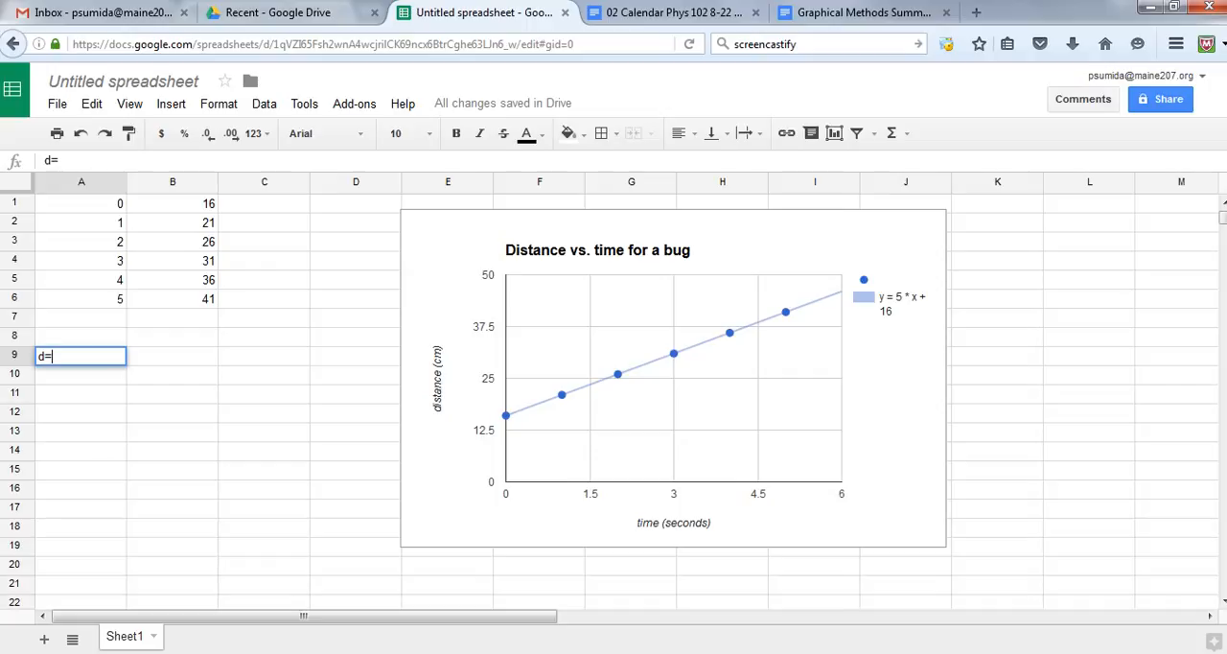
type("(5 cm/s")
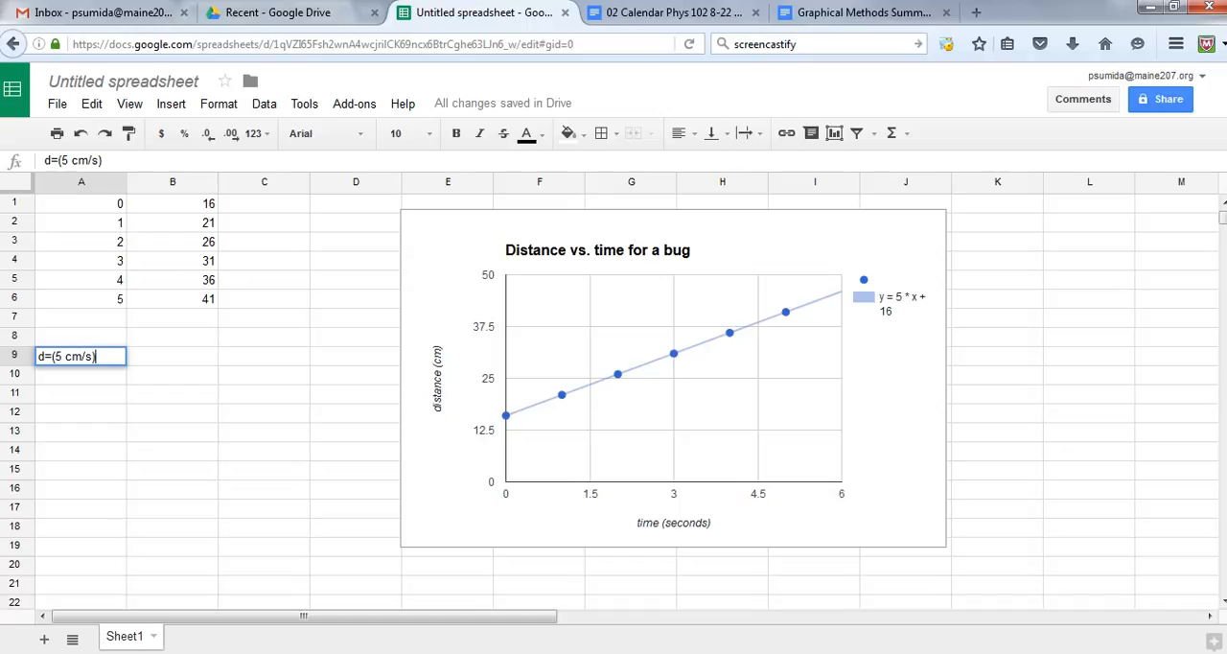
type("t +")
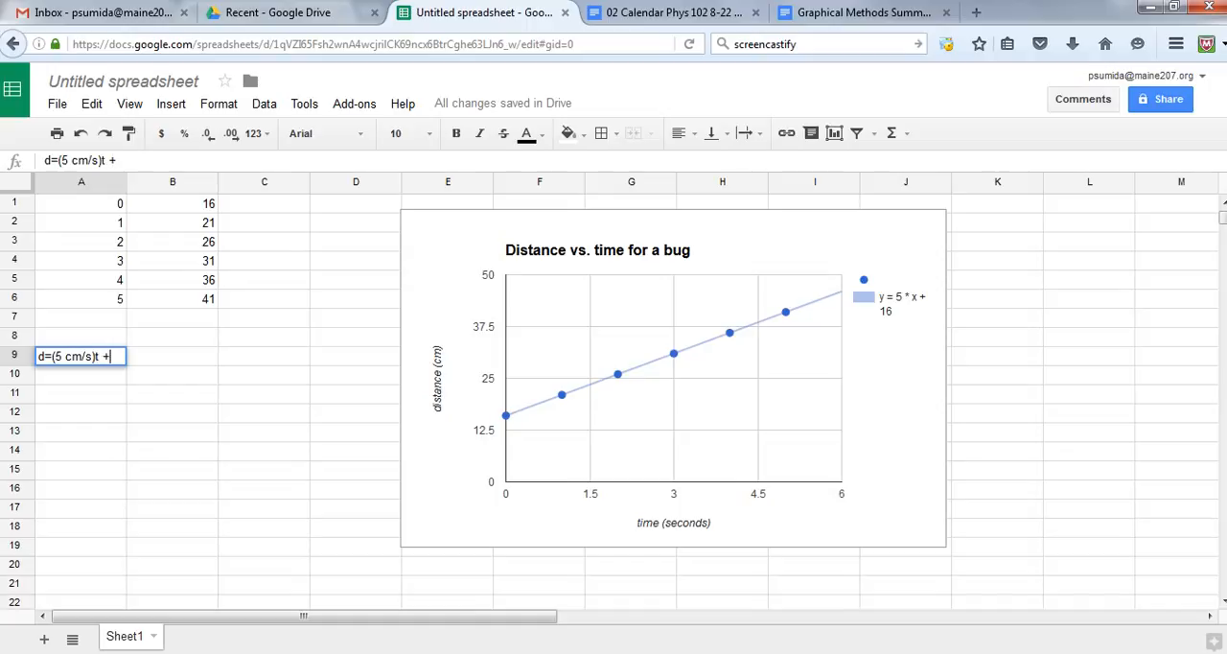
type("16")
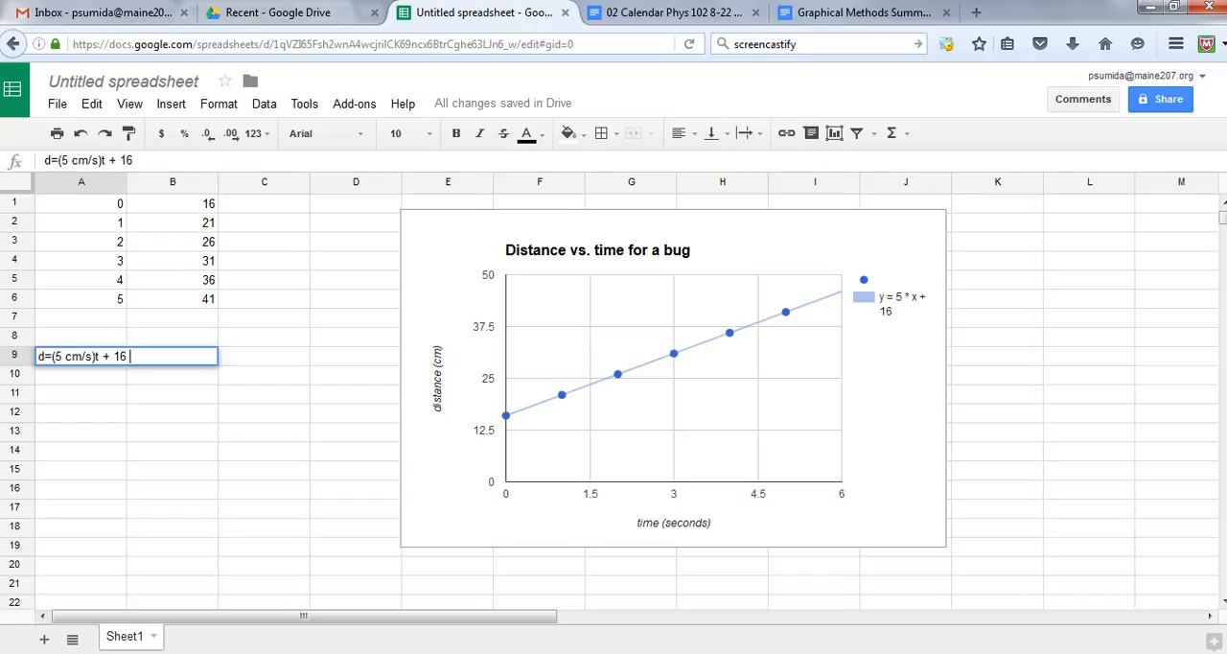
type("cm")
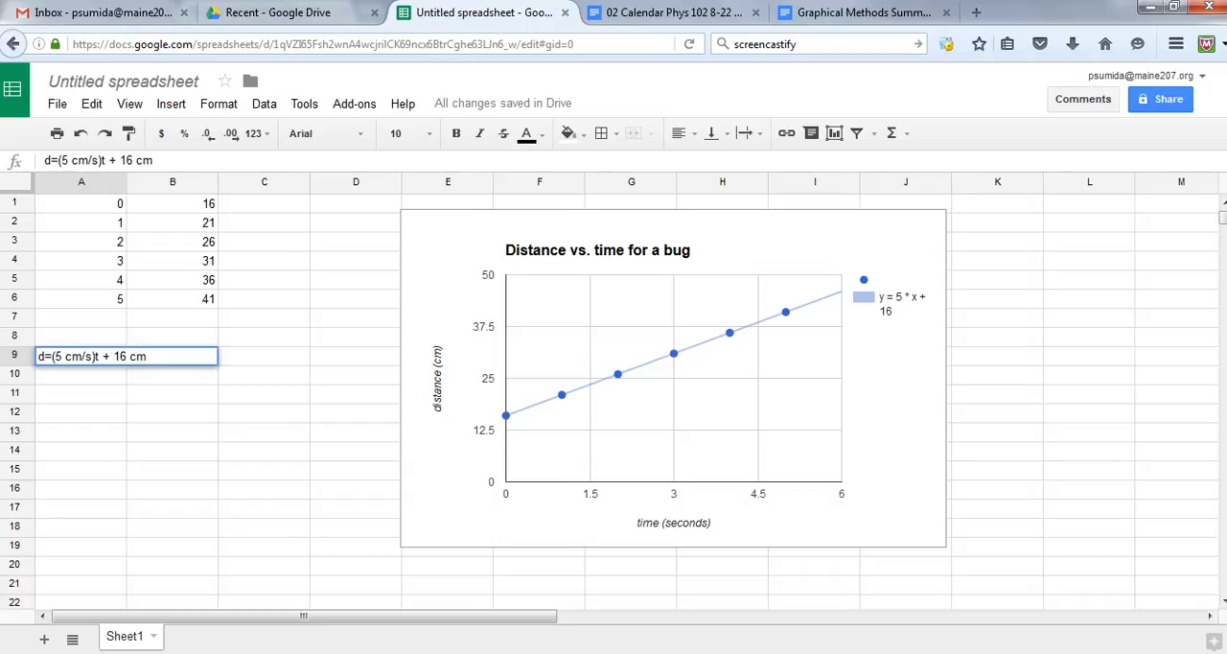
key("enter")
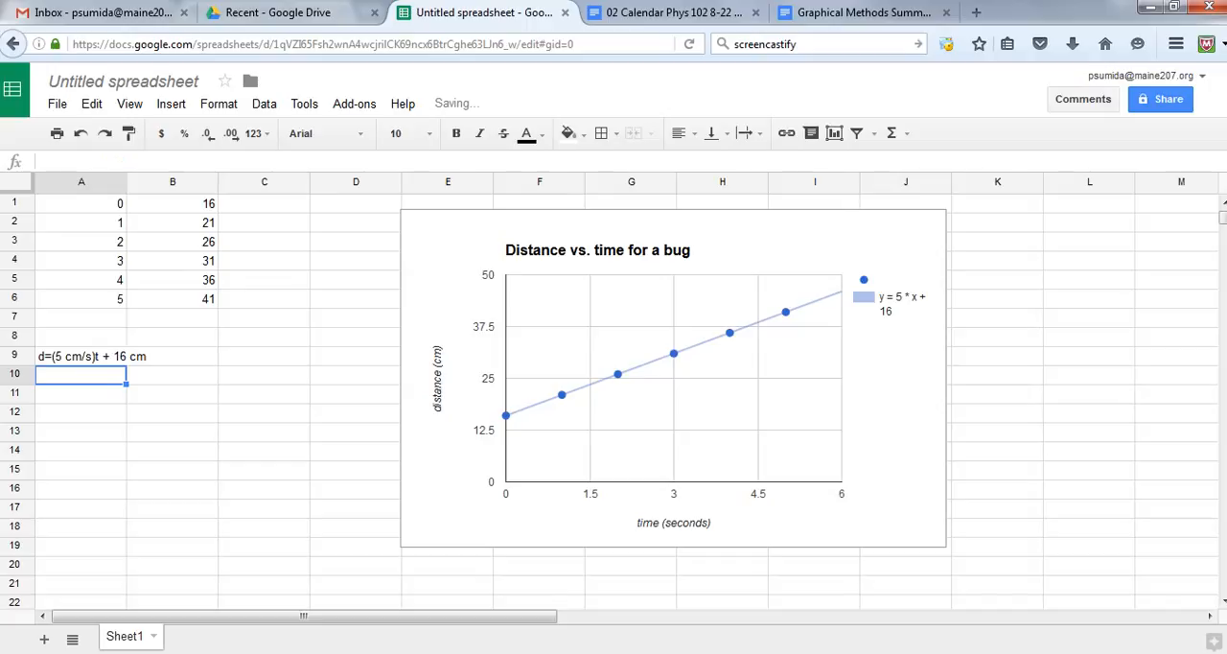